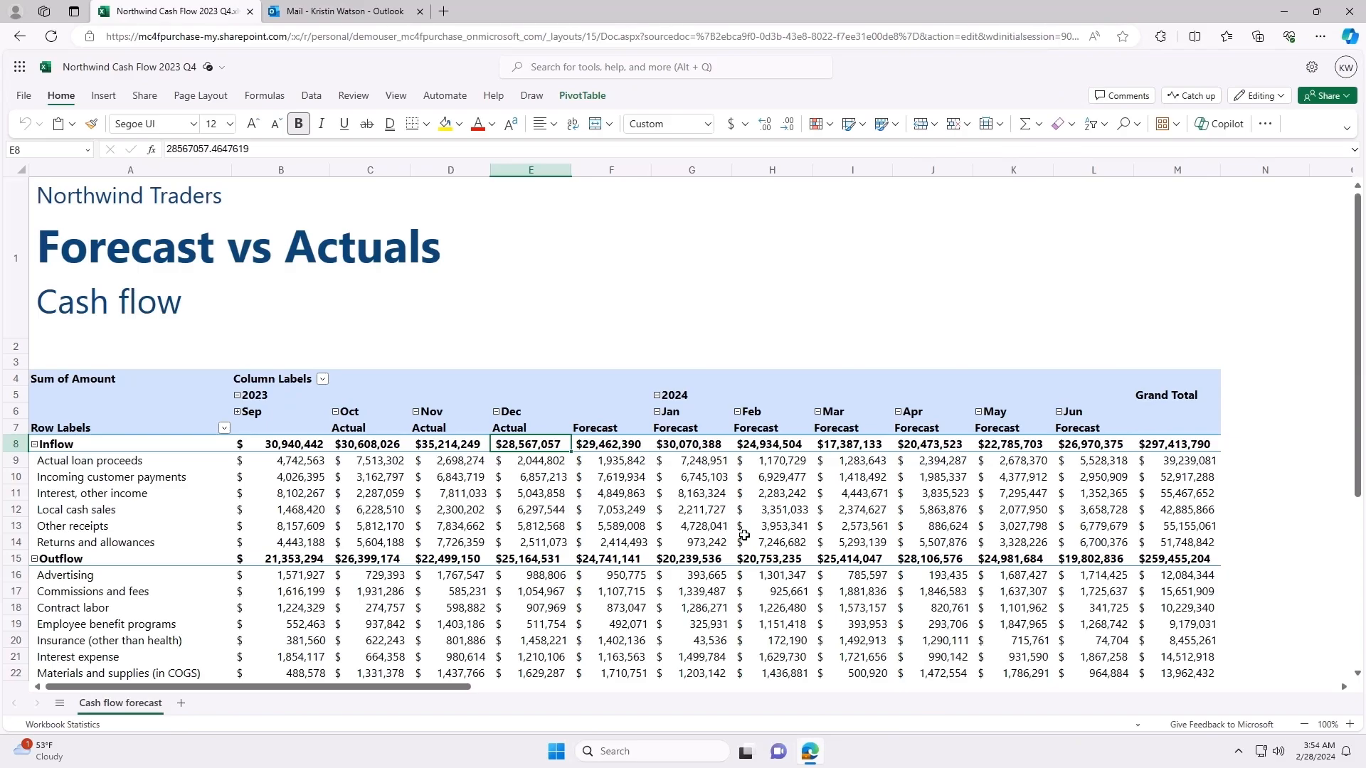
mouse_move(1119, 269)
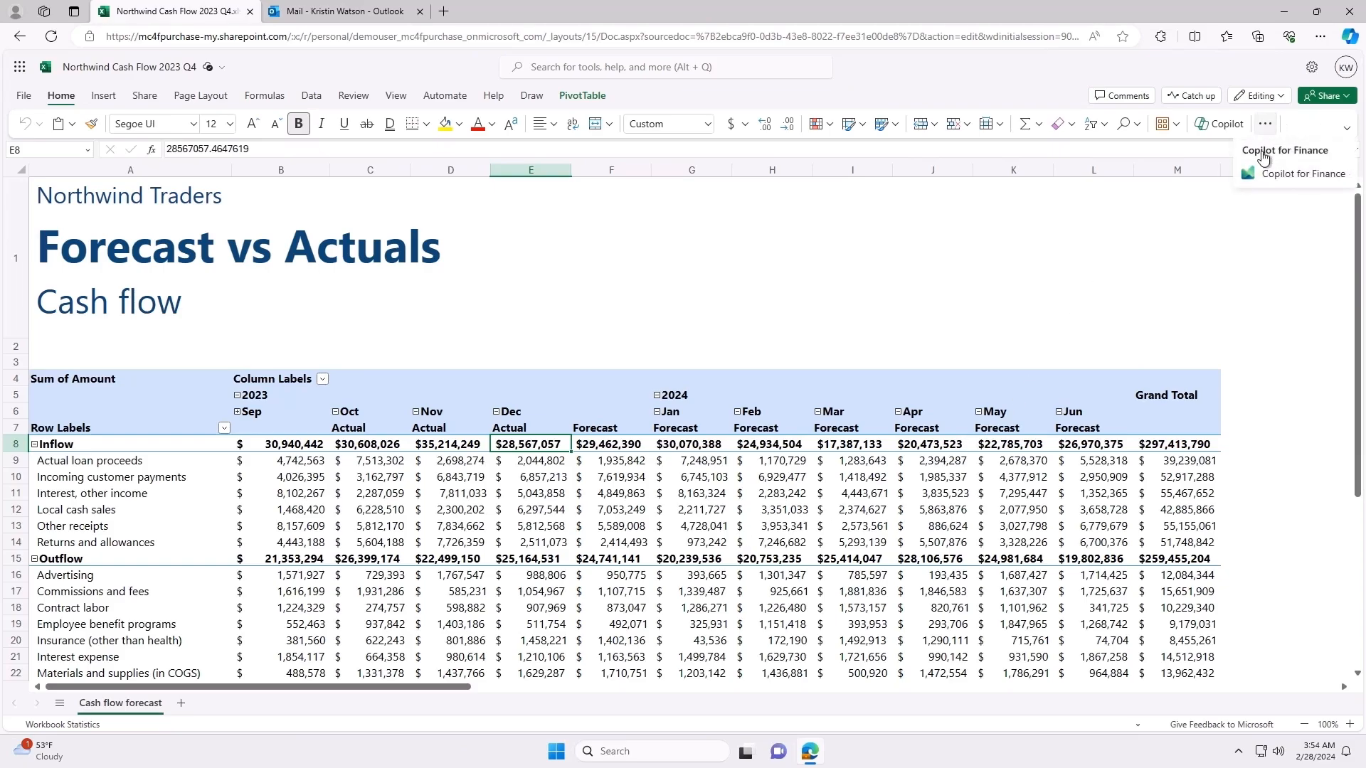
Start a Copilot for Finance variance analysis on the Cash flow forecast sheet's CashFlowForecast pivot table.
left_click(1299, 173)
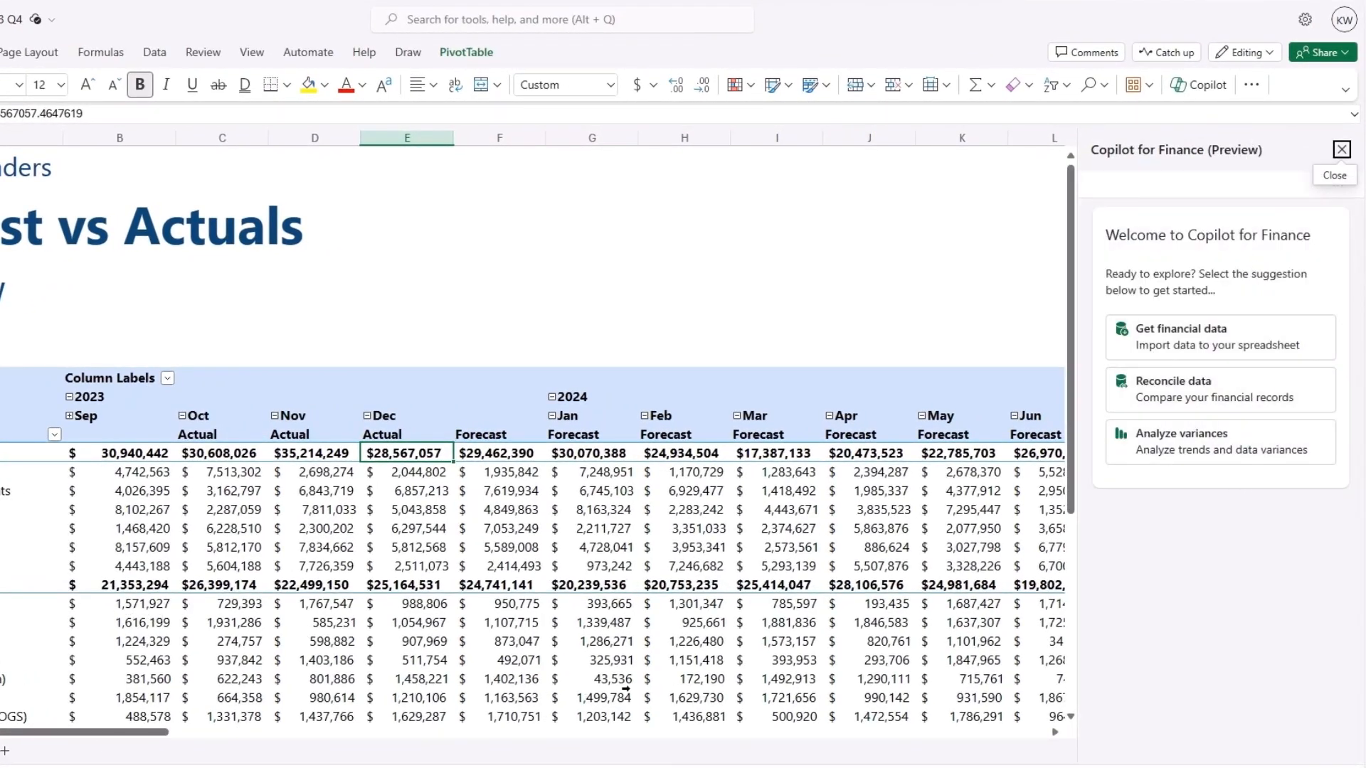
left_click(1181, 441)
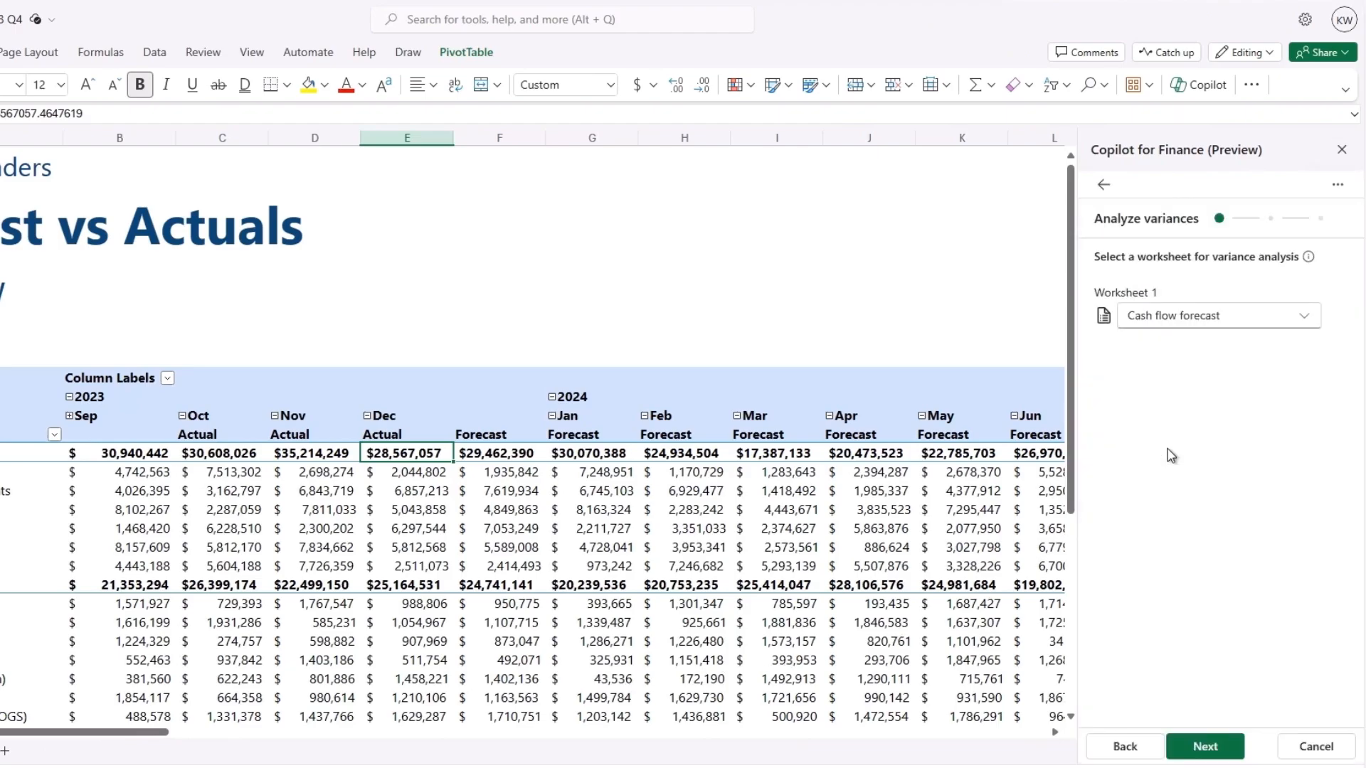
left_click(1206, 747)
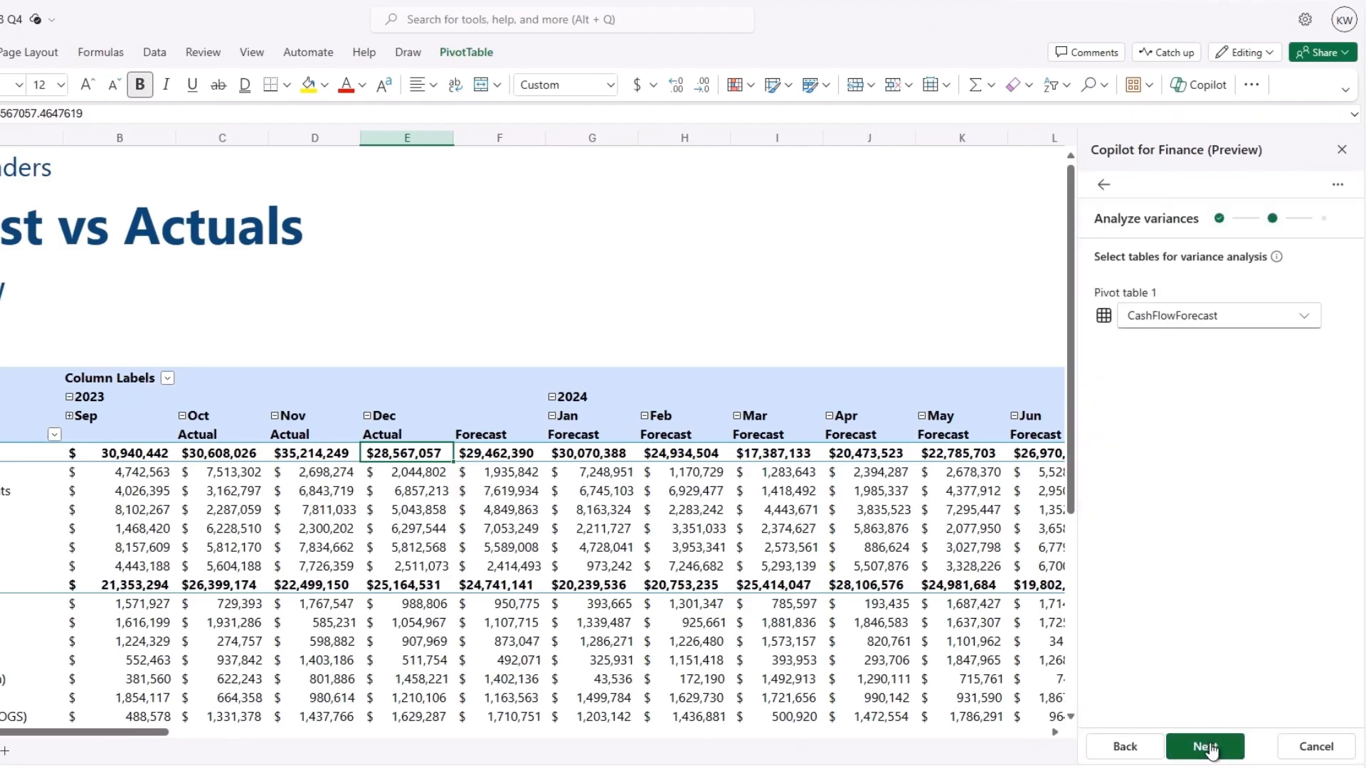
left_click(1205, 747)
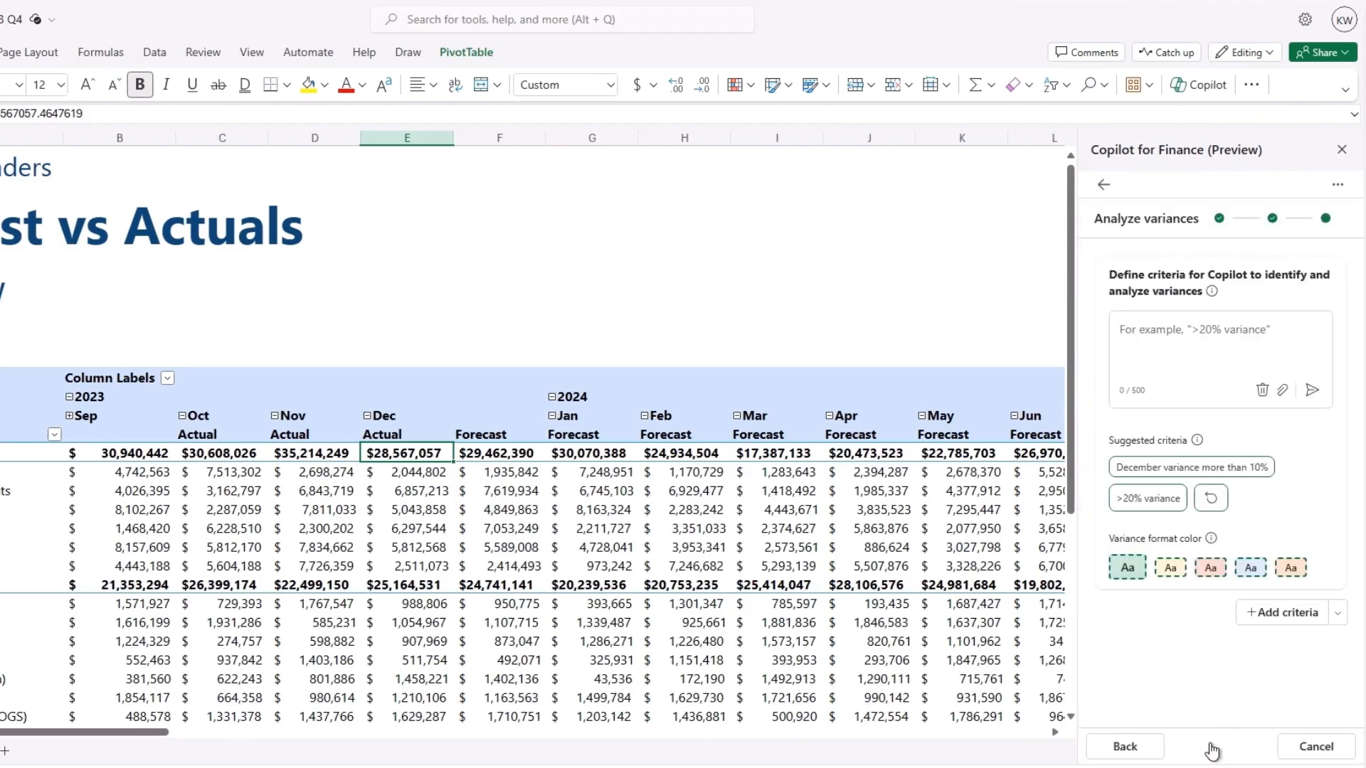
mouse_move(1153, 697)
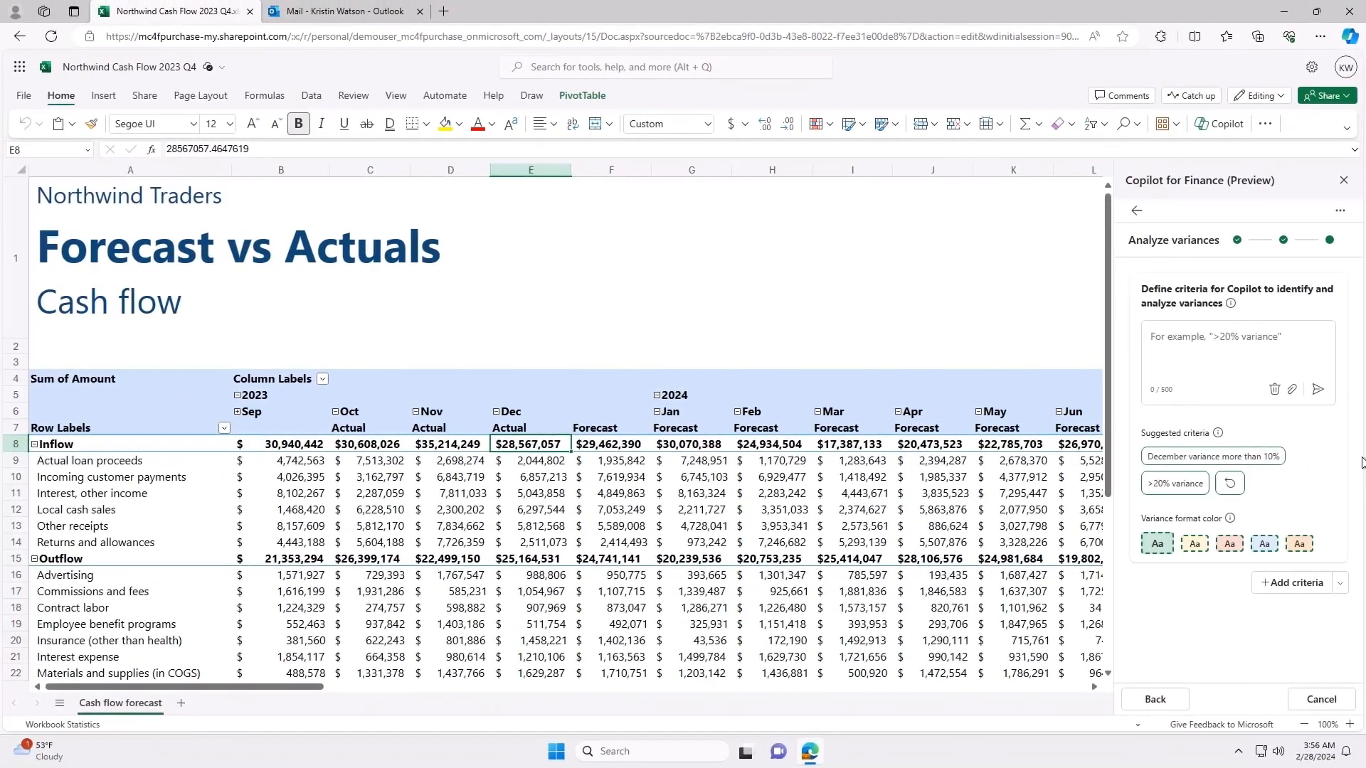
Attach the four Q4 supporting workbooks, including Cash outflow by region.xlsx, to the variance criteria.
left_click(1292, 390)
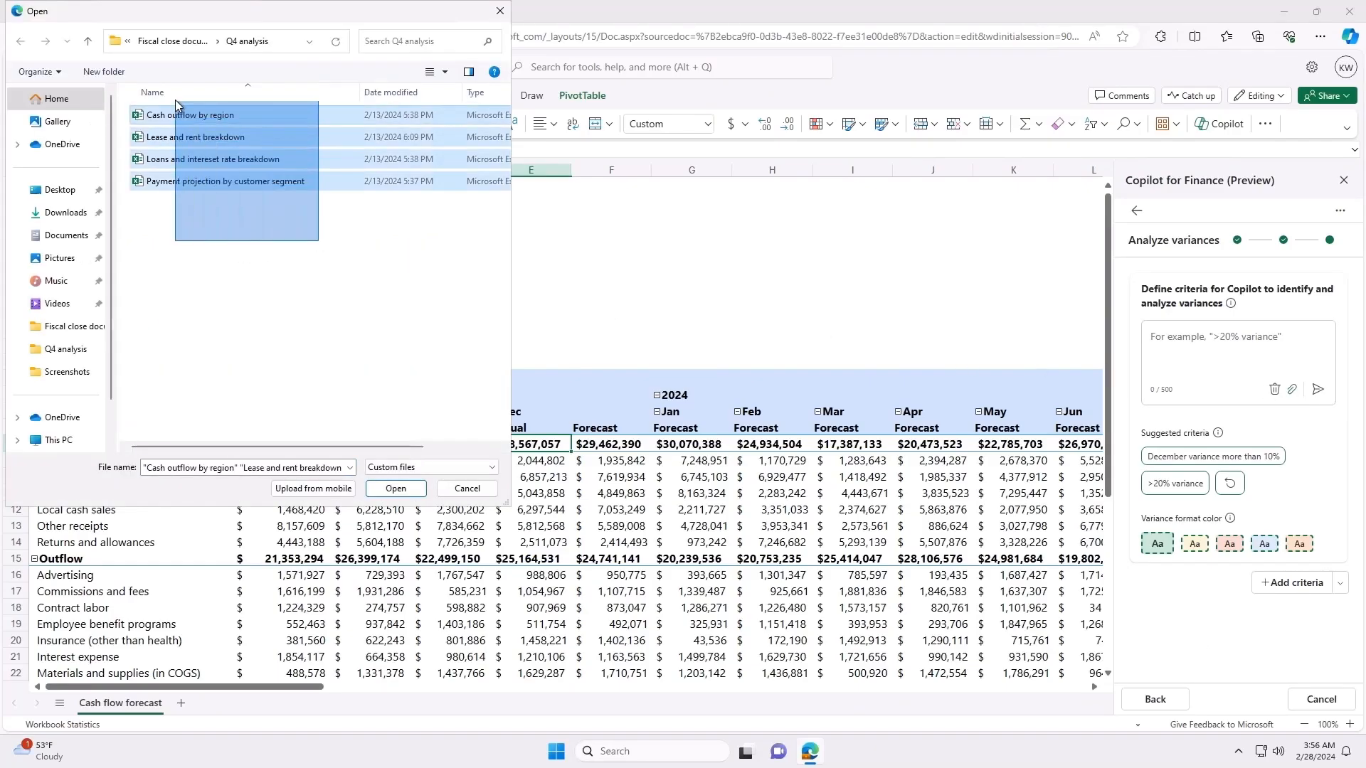
left_click(285, 301)
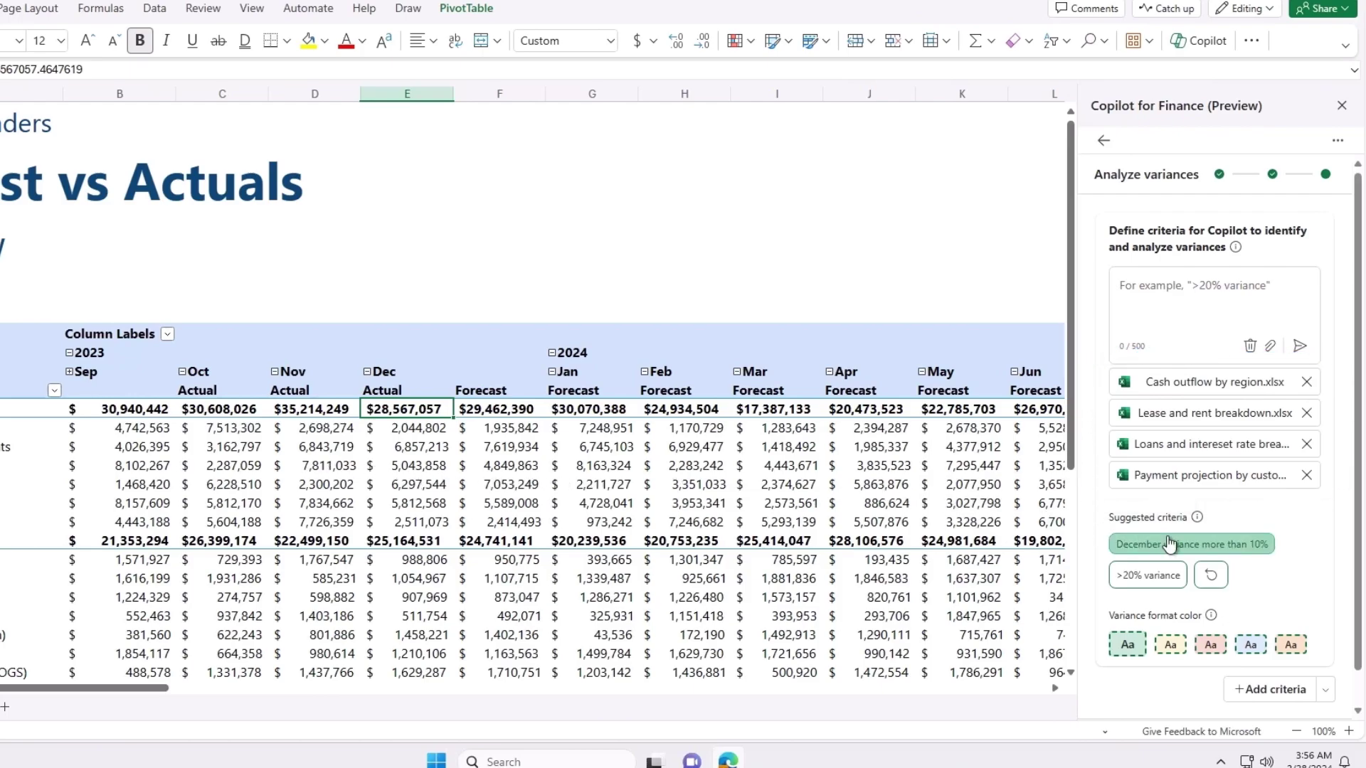
mouse_move(1206, 553)
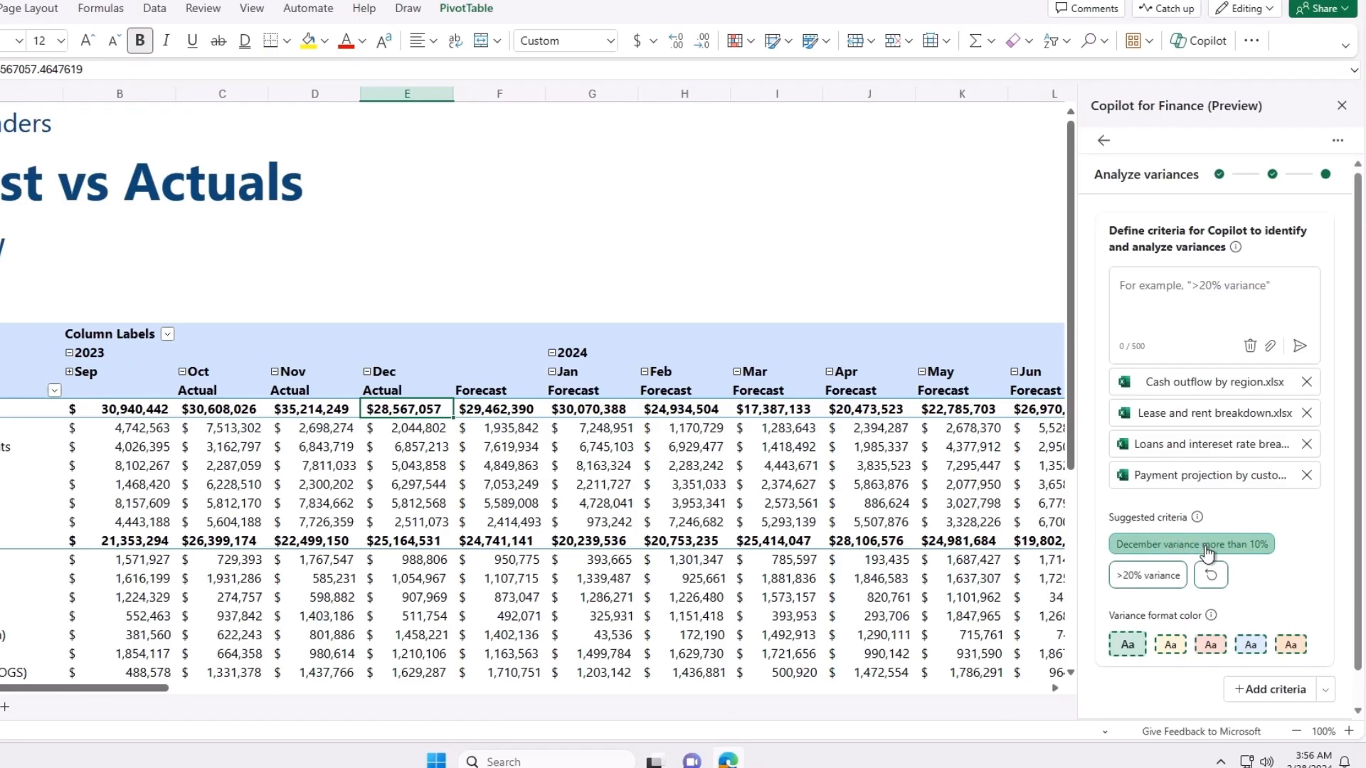
Apply the 'December variance more than 10%' criterion and review the flagged E10:F10 and E12:F12 variances.
left_click(1189, 543)
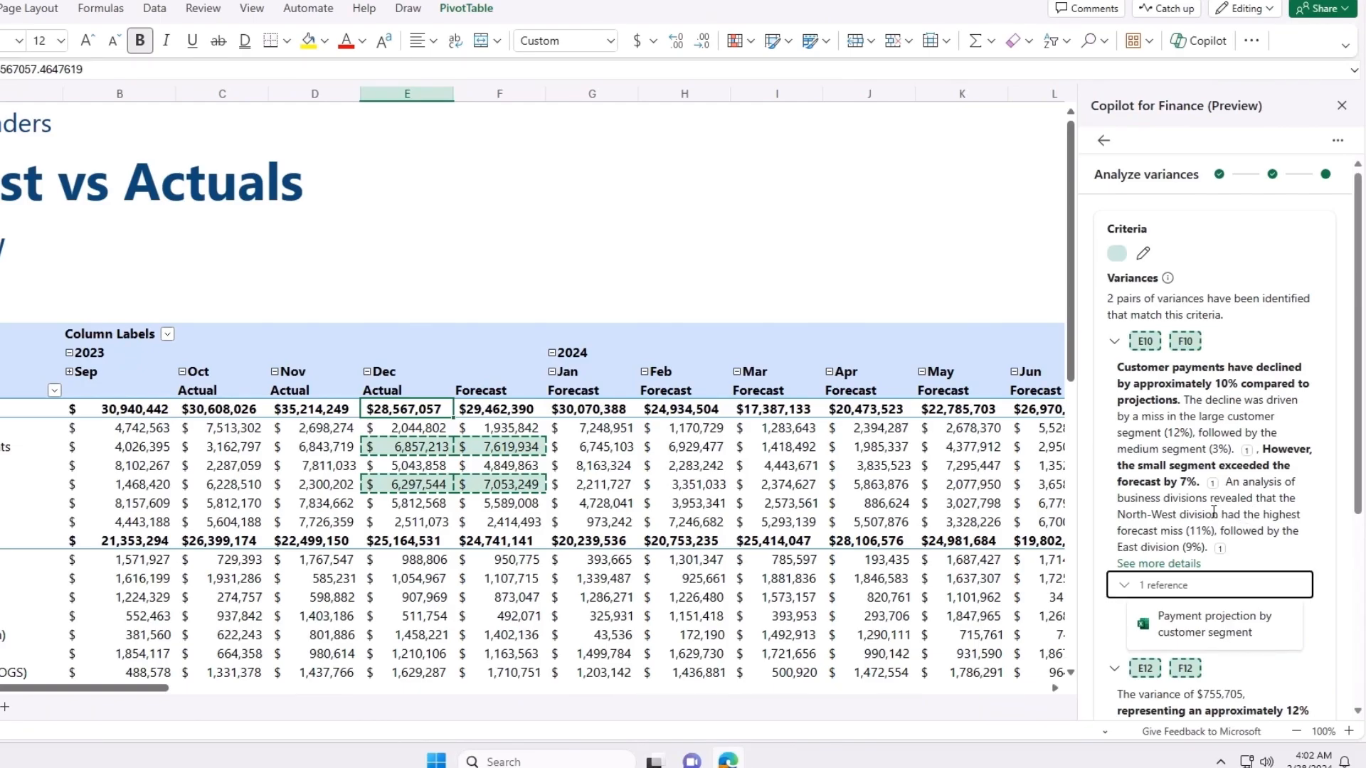
scroll("down", 3)
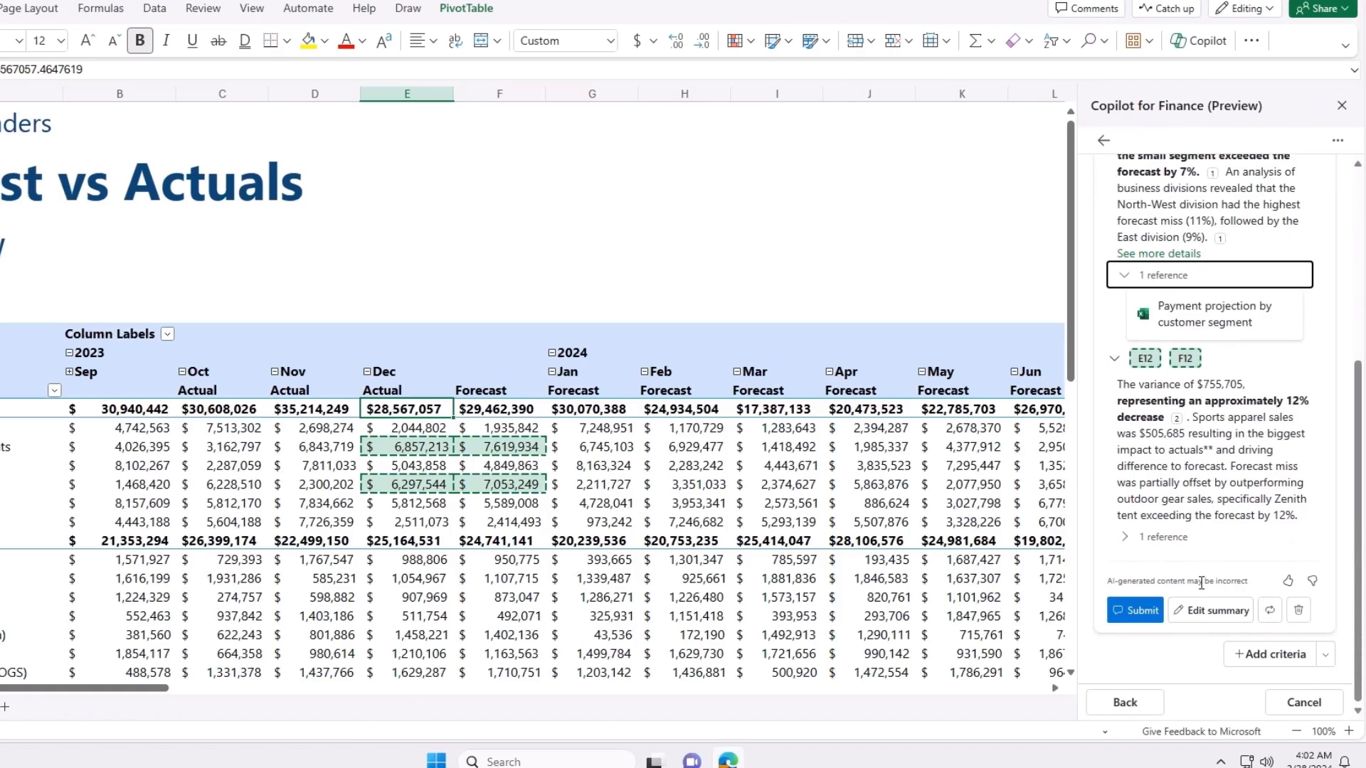
scroll("up", 3)
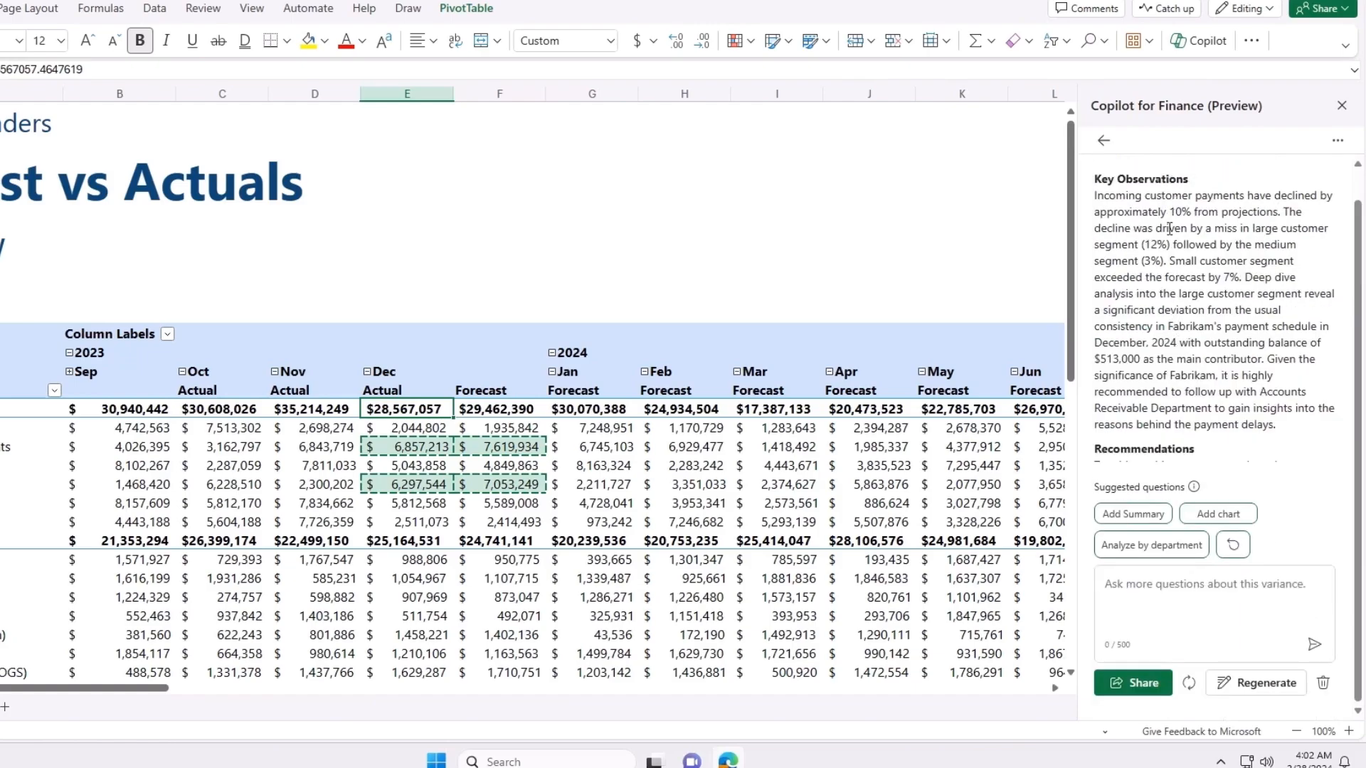
mouse_move(1088, 364)
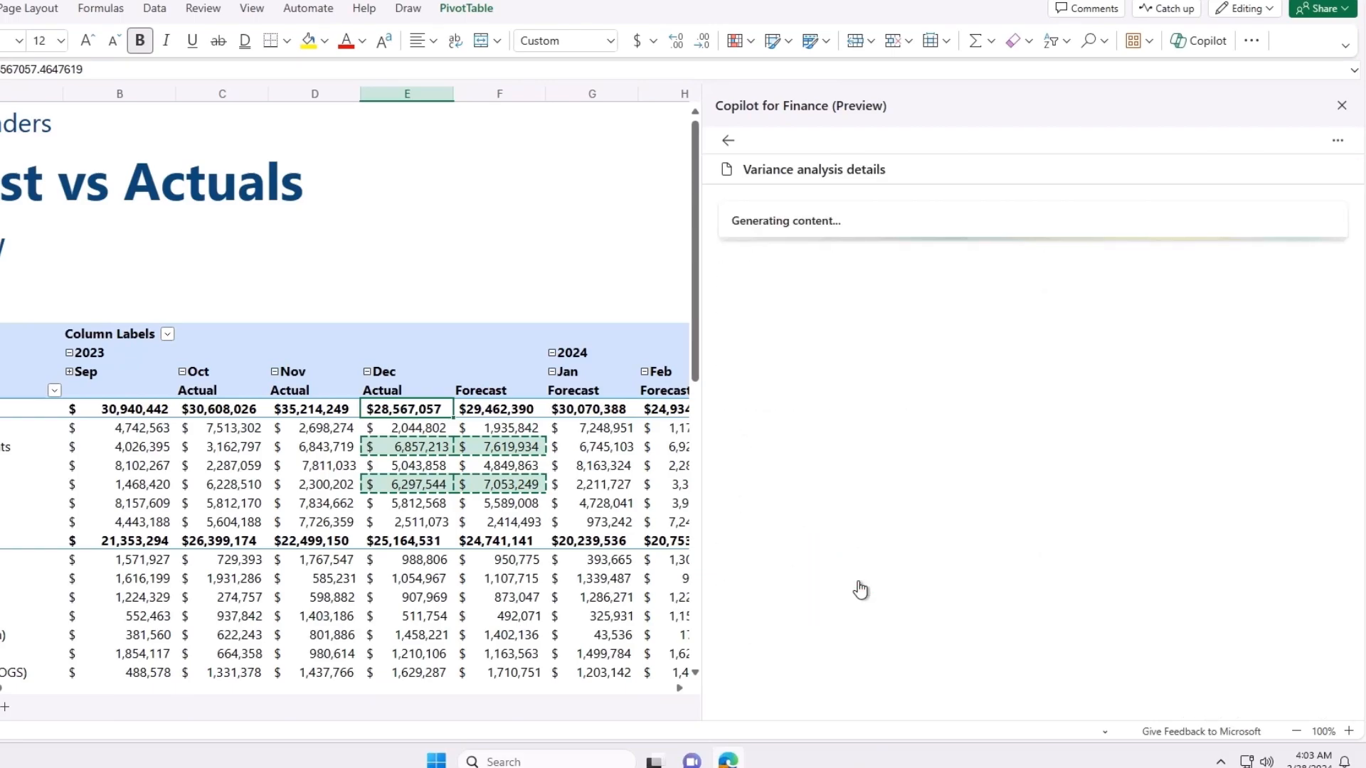
mouse_move(744, 710)
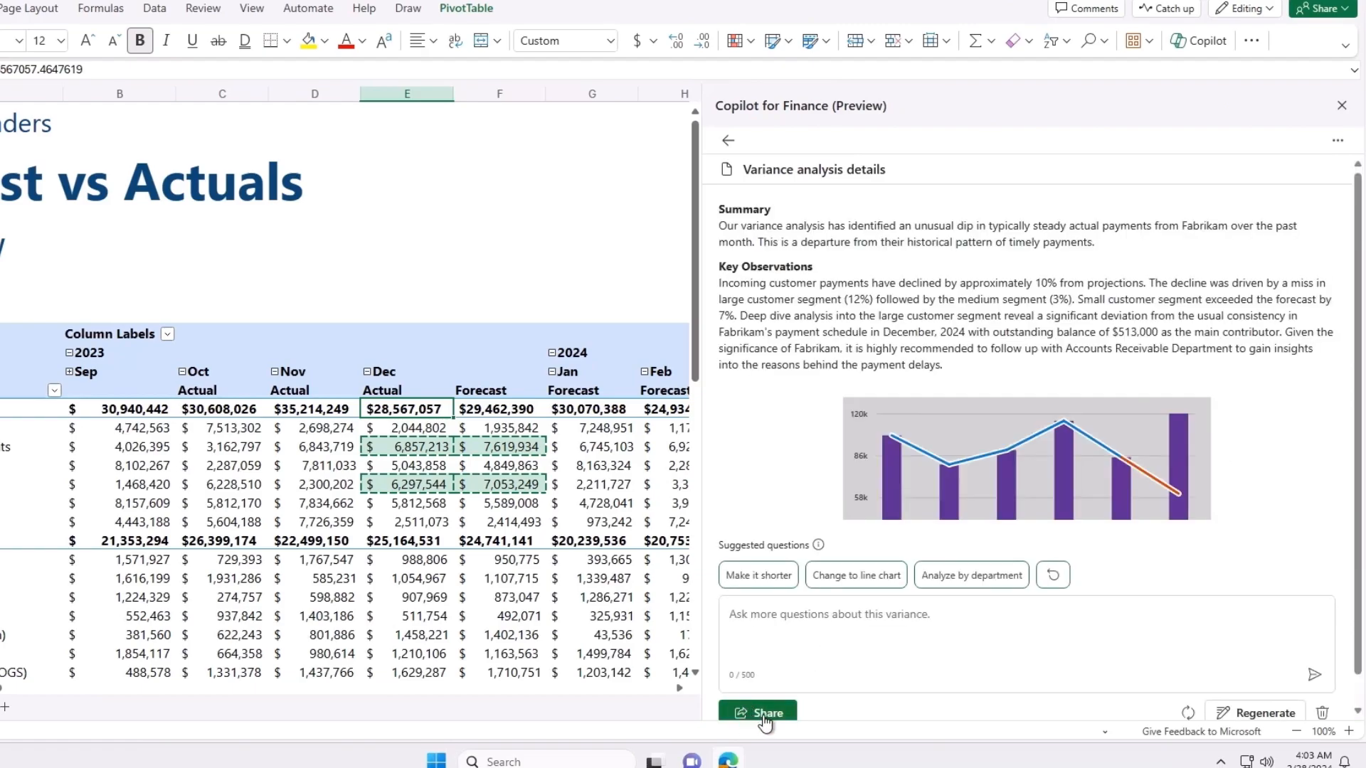
mouse_move(572, 572)
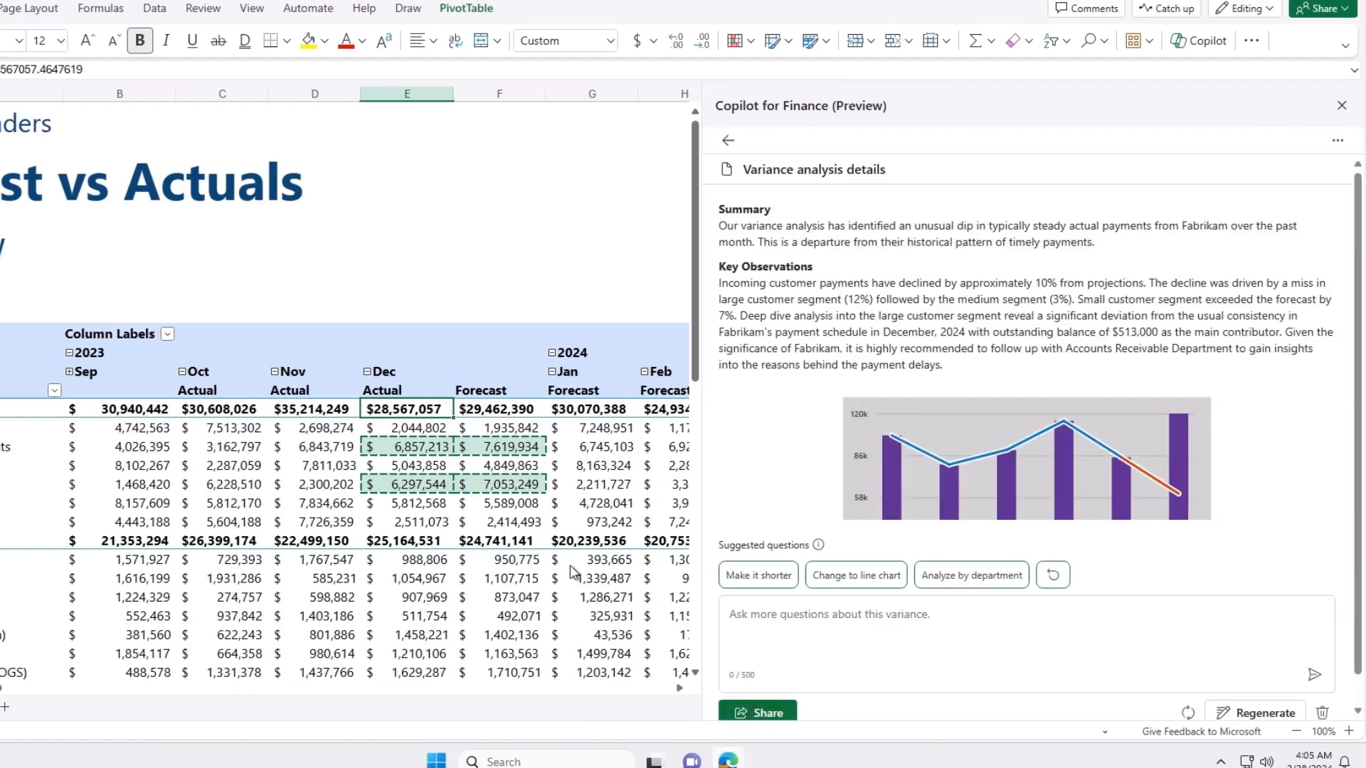
mouse_move(865, 401)
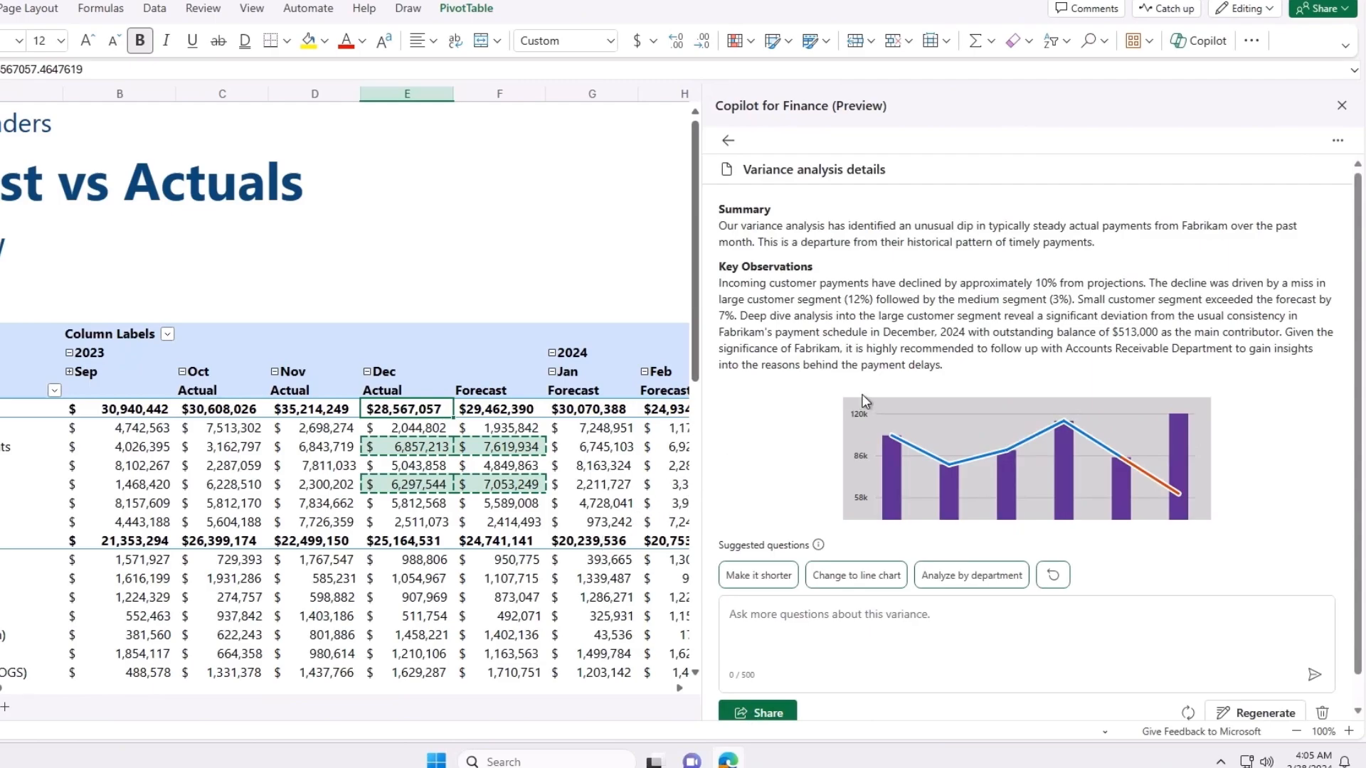
Review the variance analysis details report's summary and Fabrikam payment chart.
scroll("down", 3)
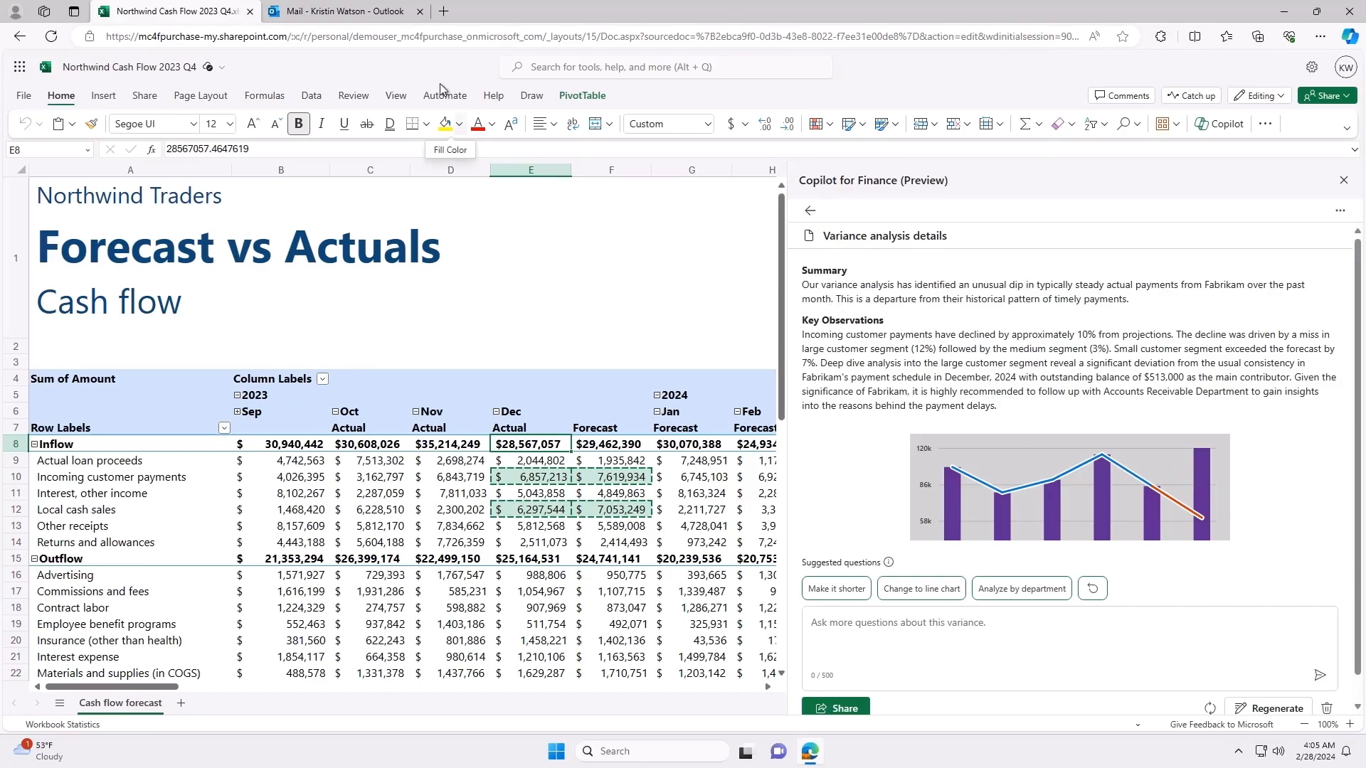
mouse_move(340, 10)
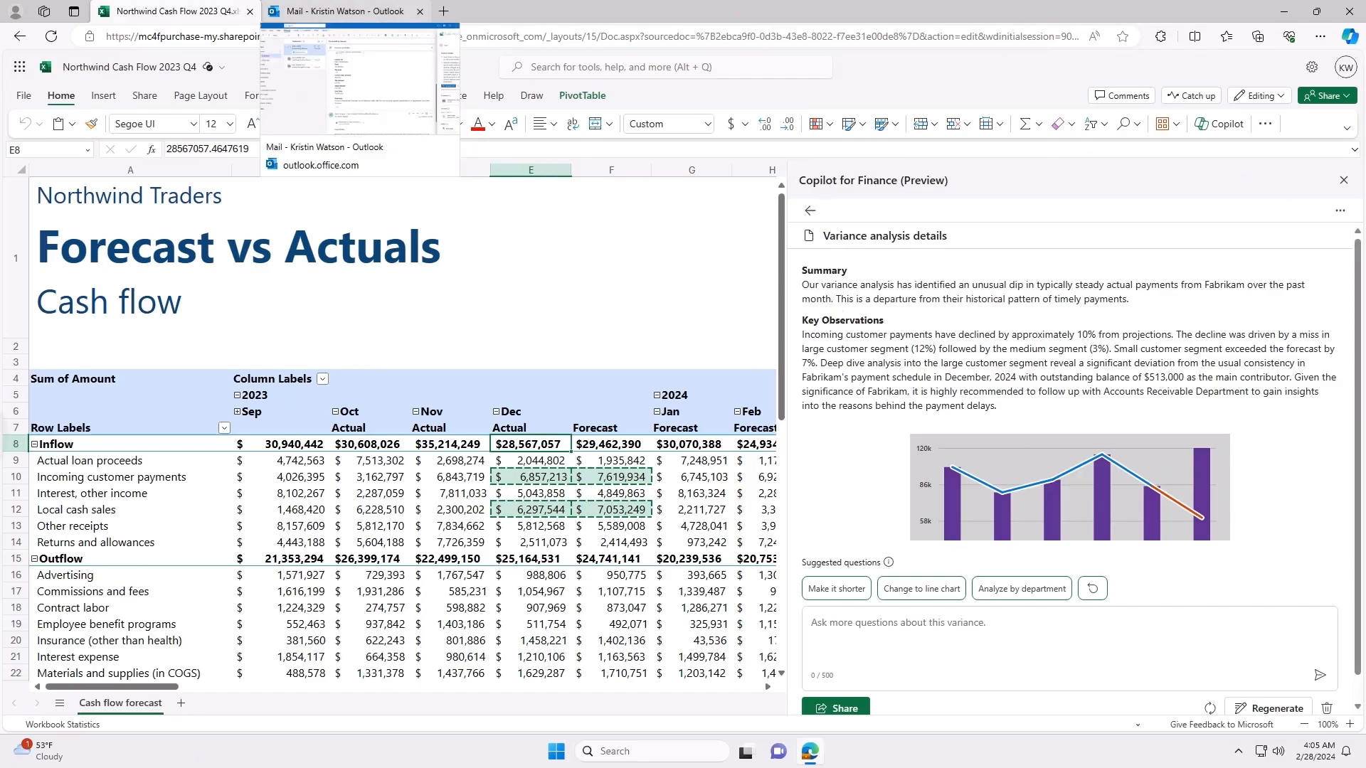
In Outlook, show Fabrikam Inc., West (USMF) customer details and aging history beside the Urgent Review Required email.
left_click(340, 10)
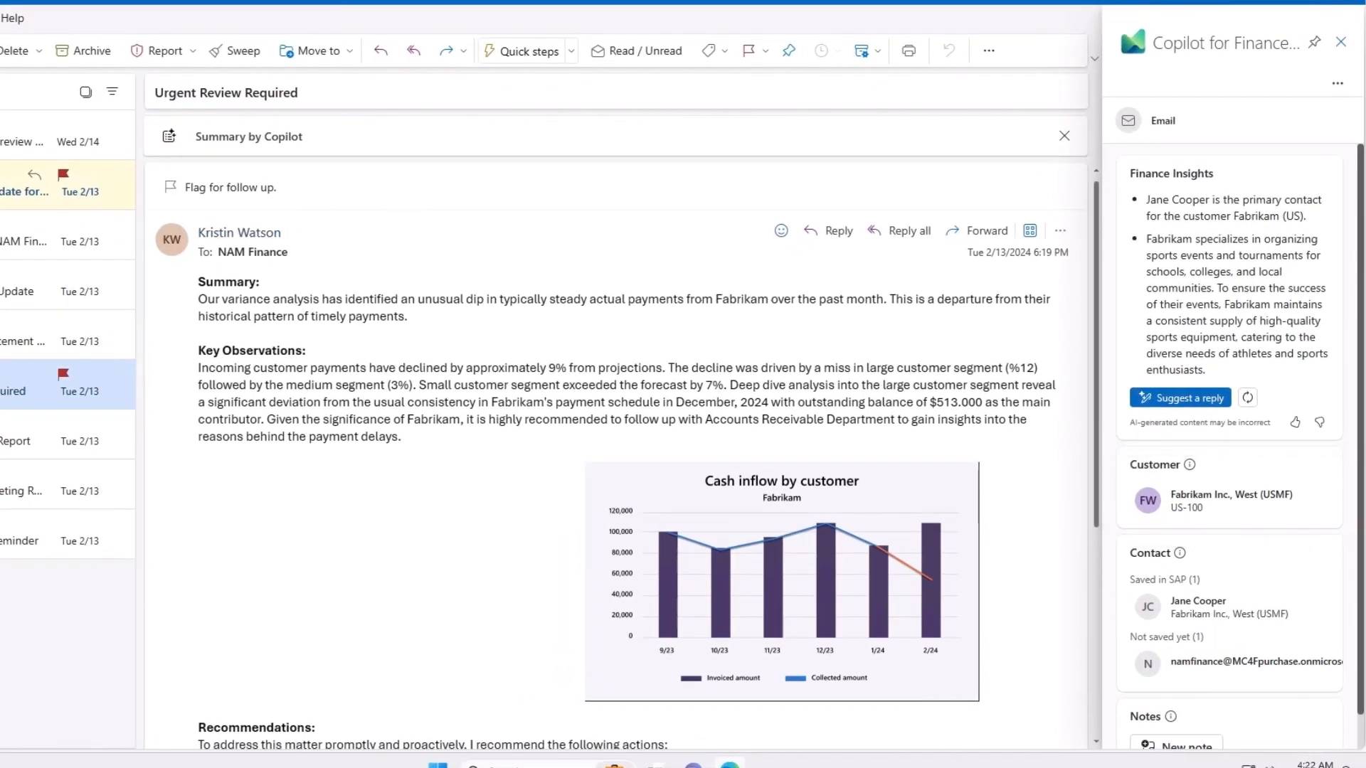
mouse_move(1201, 489)
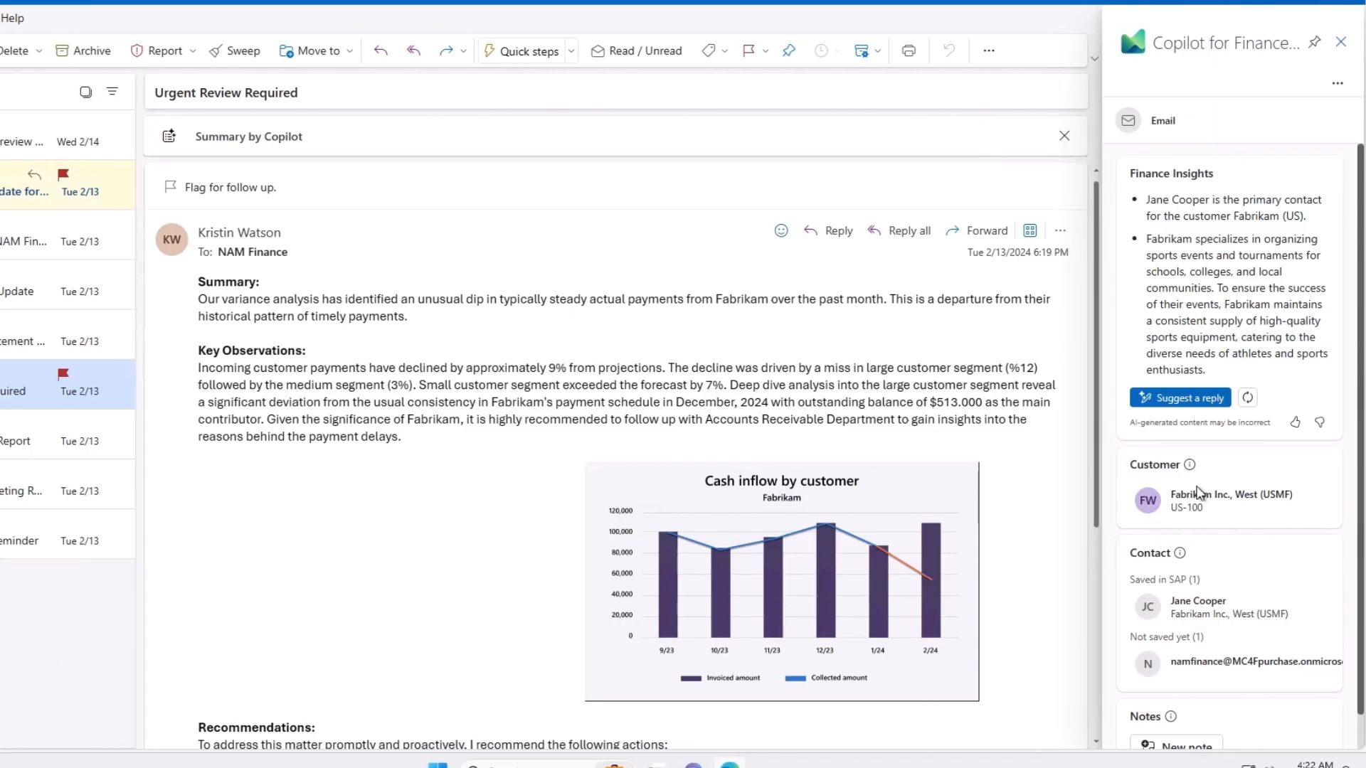
left_click(1232, 500)
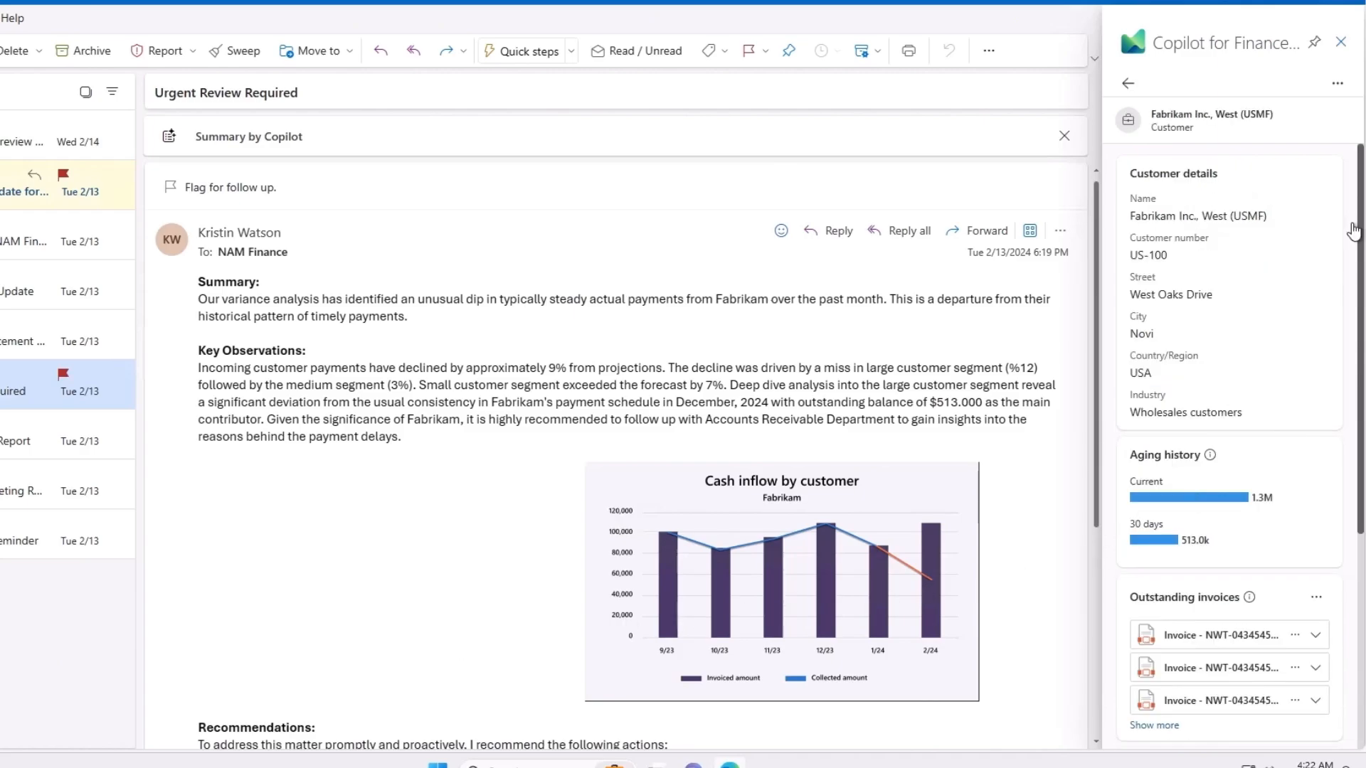
scroll("down", 3)
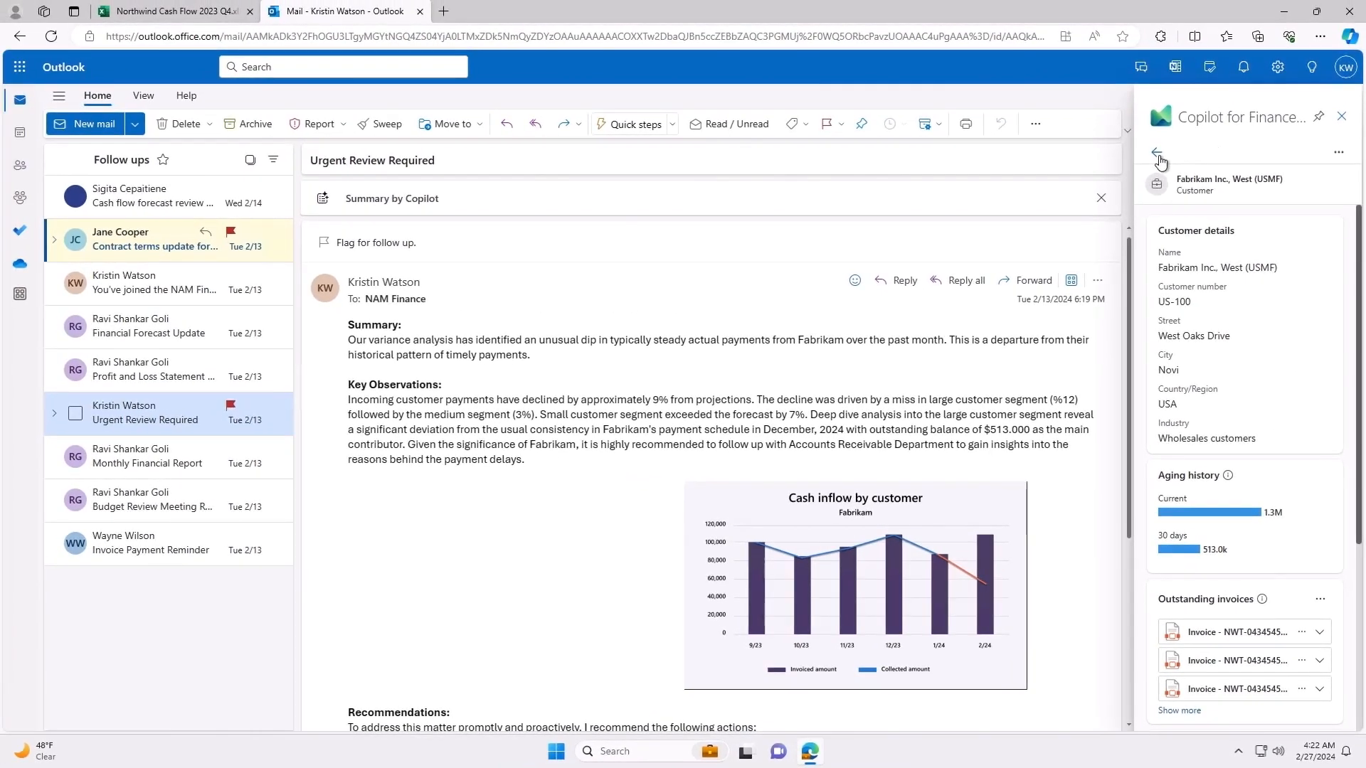
left_click(1158, 153)
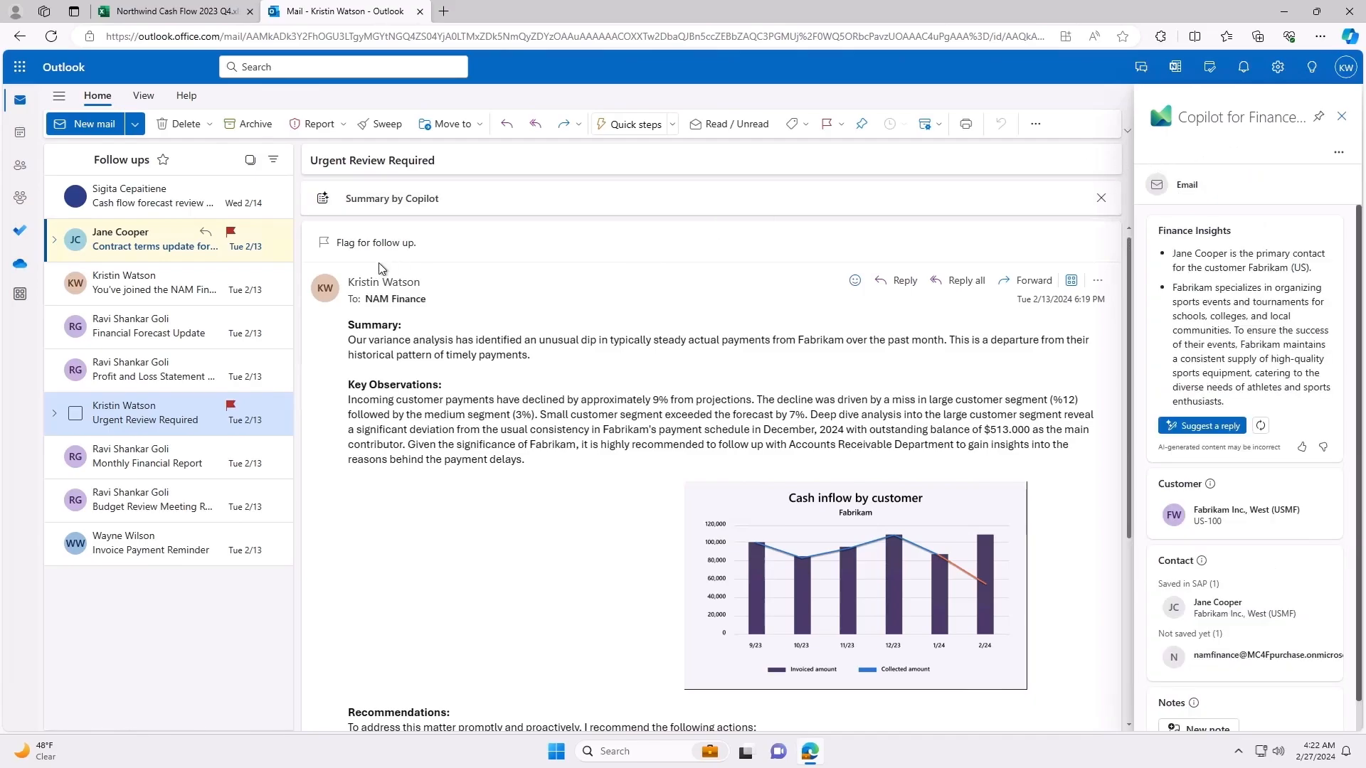
left_click(153, 239)
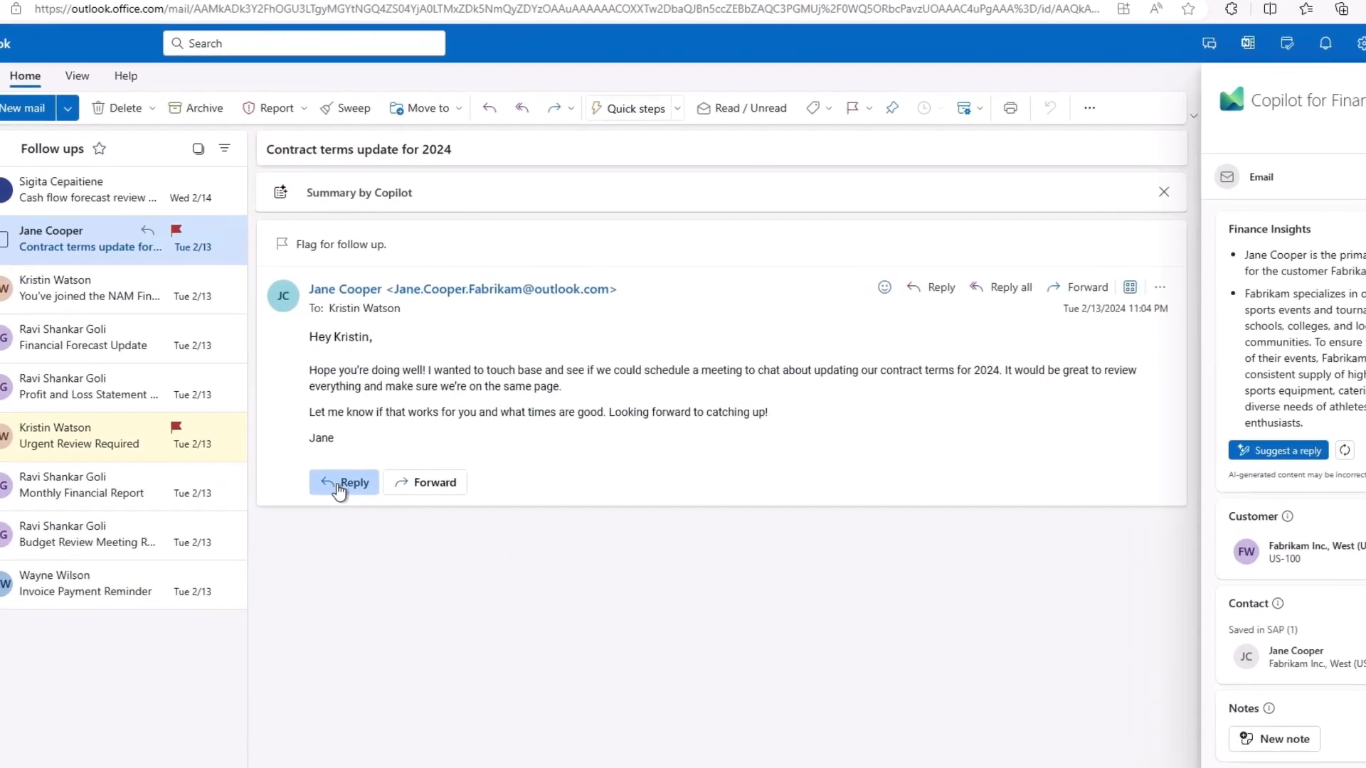
left_click(355, 482)
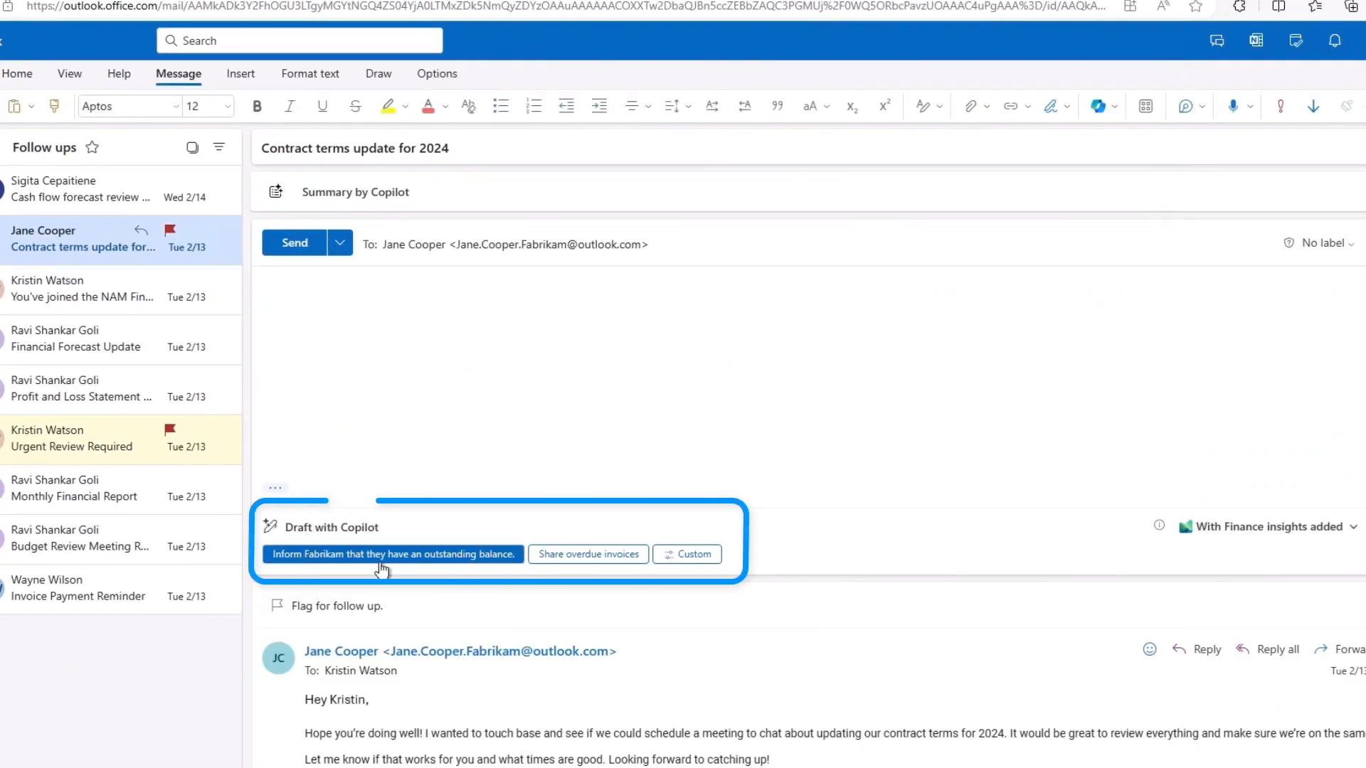
left_click(393, 553)
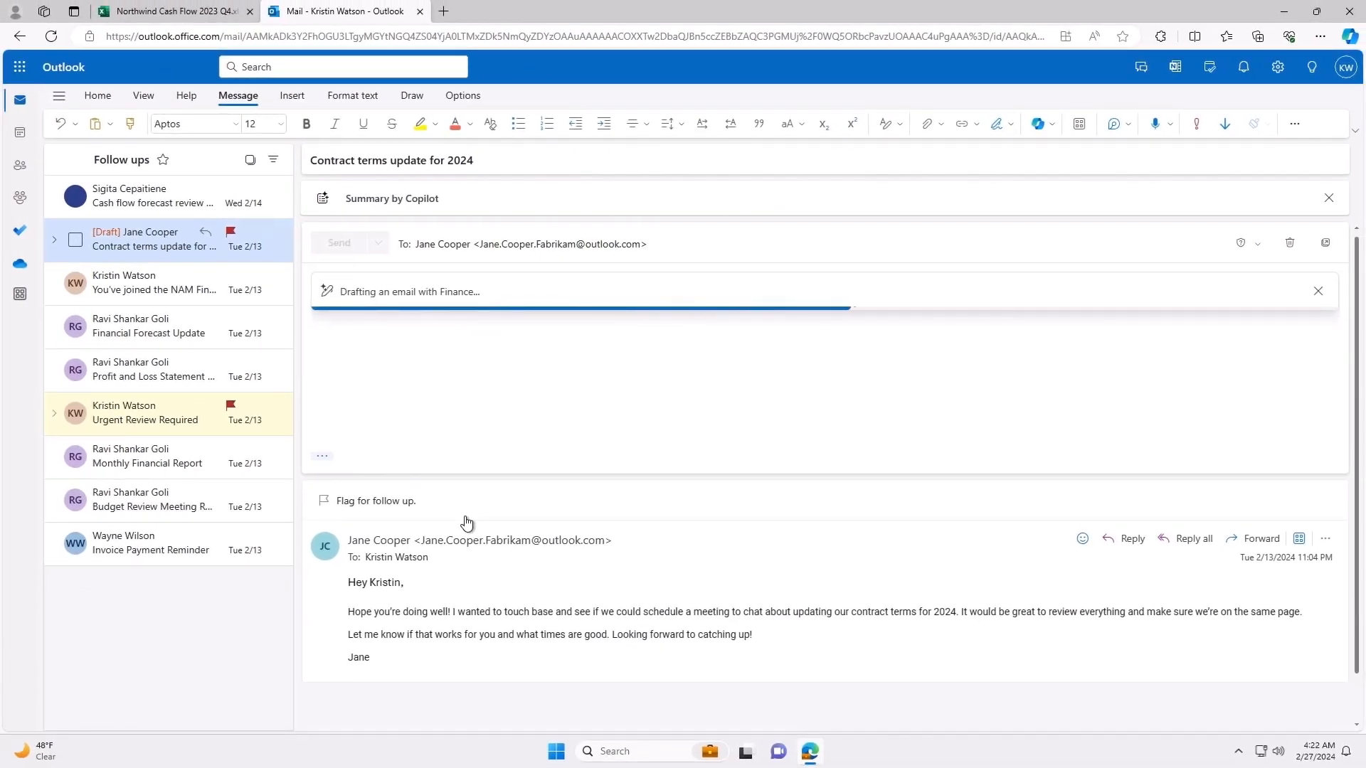
mouse_move(774, 430)
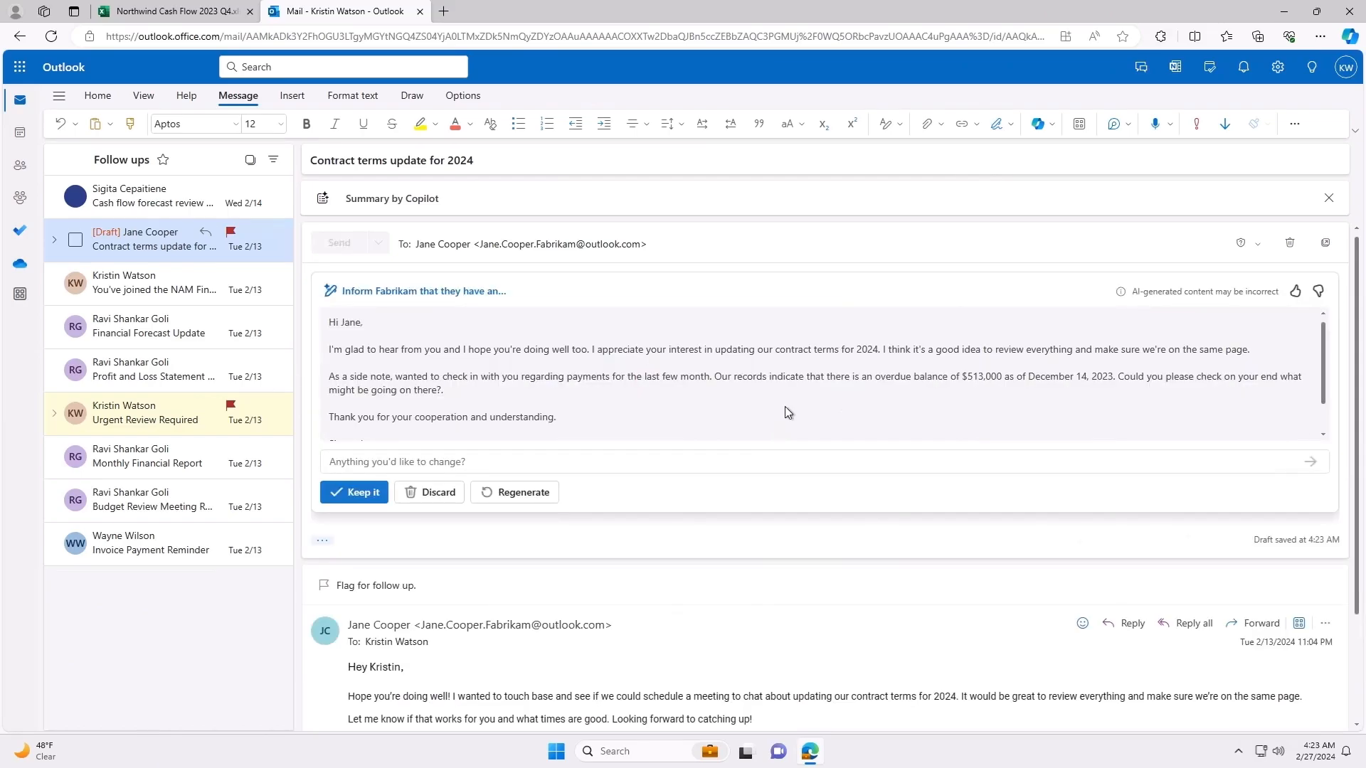
left_click(354, 492)
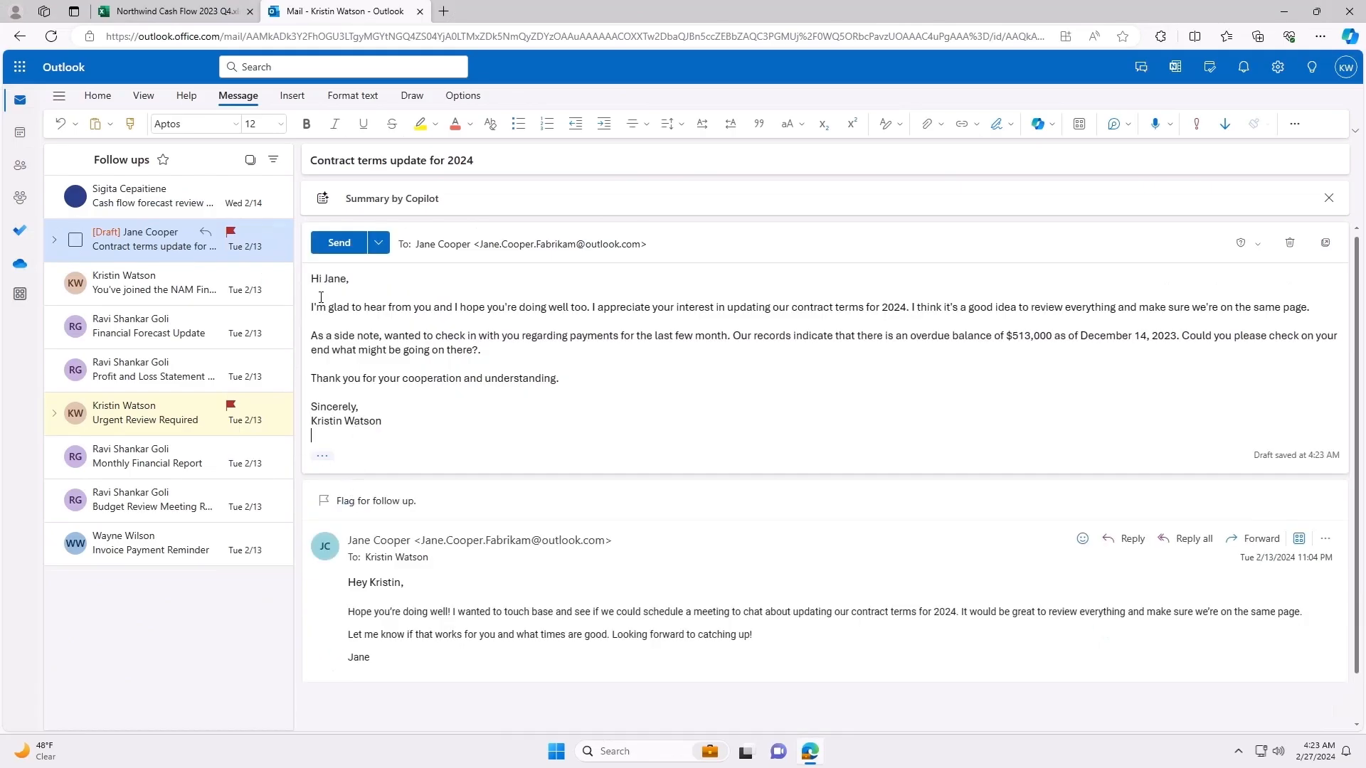
mouse_move(339, 242)
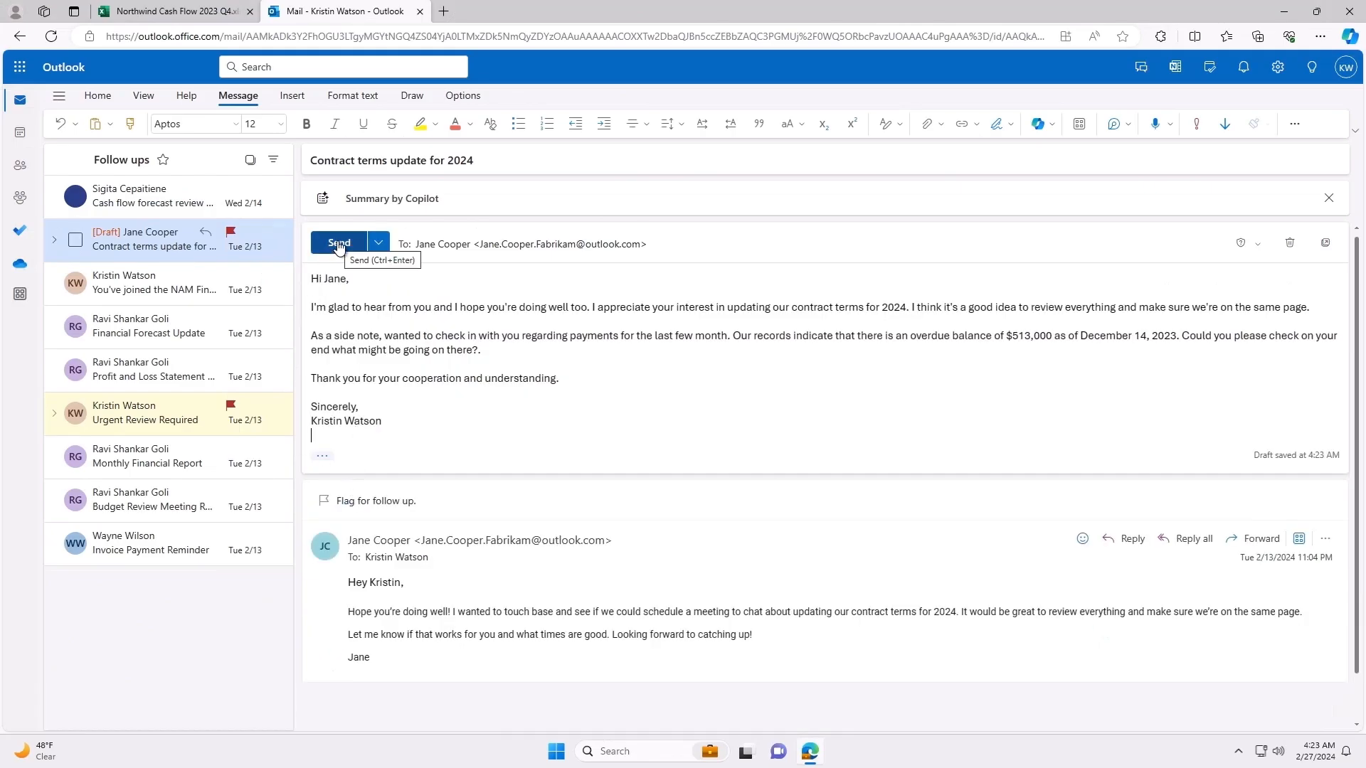
left_click(339, 241)
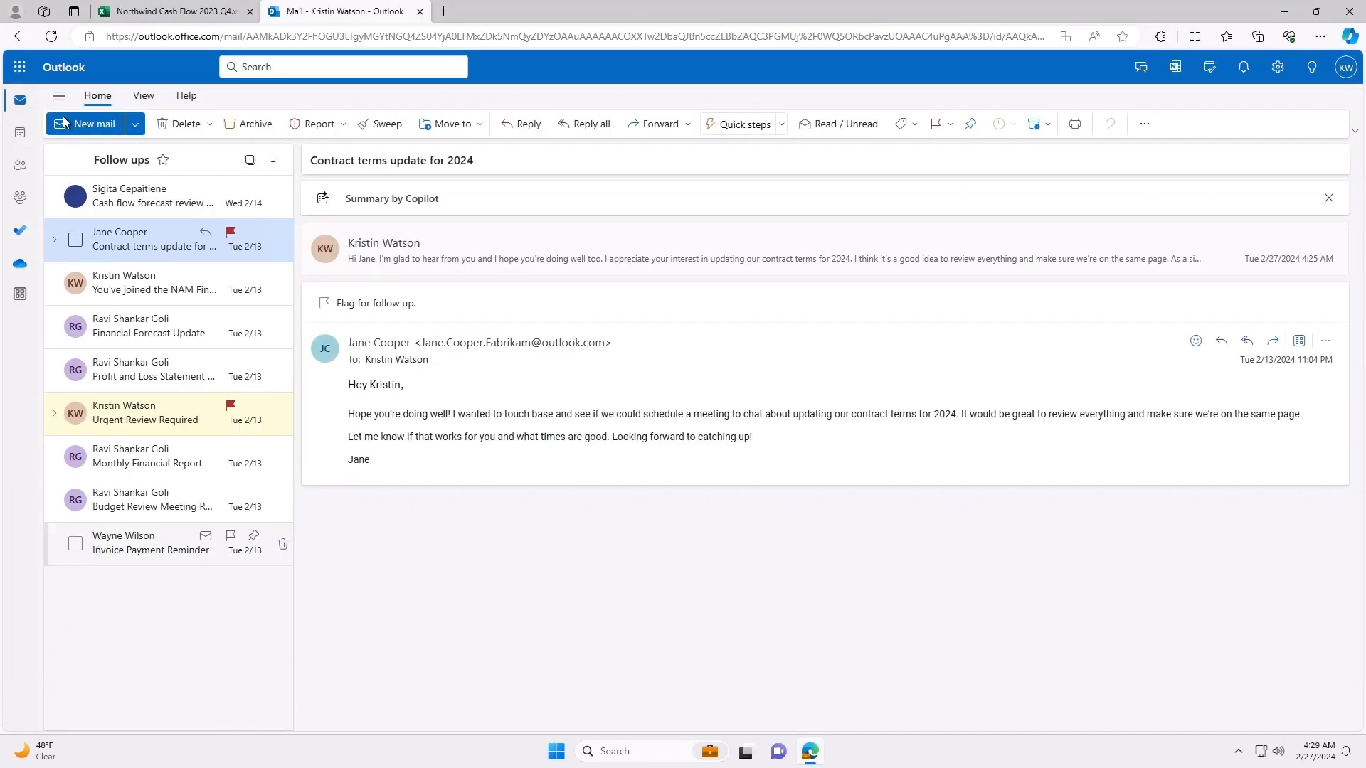
From the Customers folder's Outstanding balance email, edit Jane Cooper's Northwind invoices workbook in the browser.
left_click(59, 95)
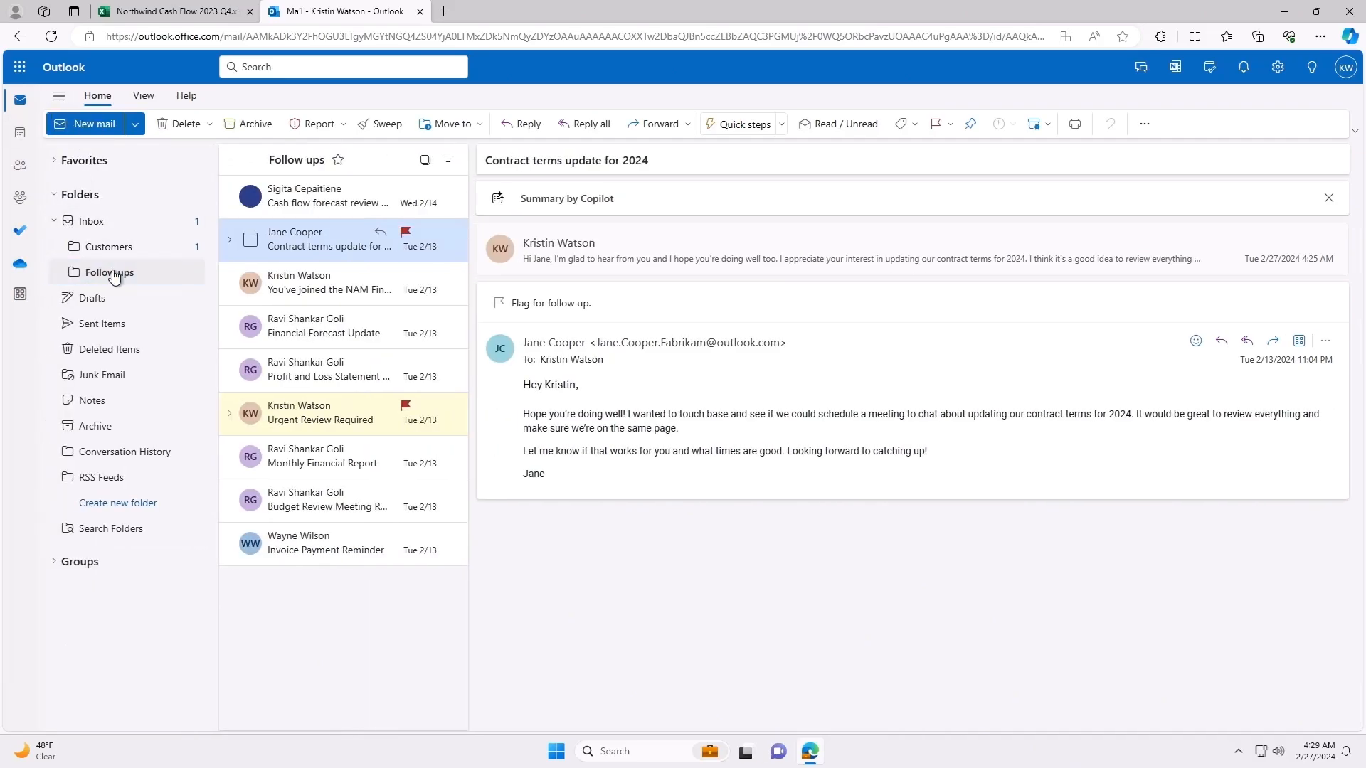
left_click(110, 246)
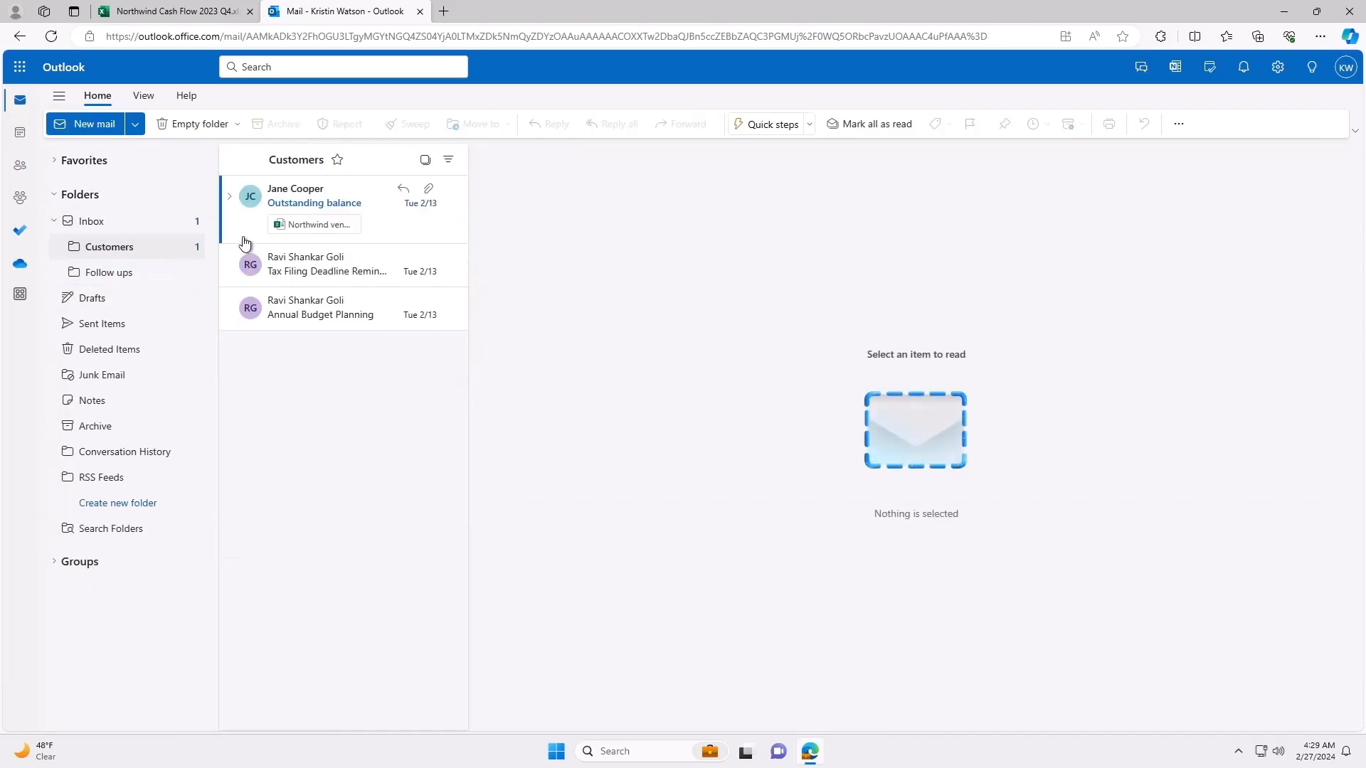
left_click(313, 195)
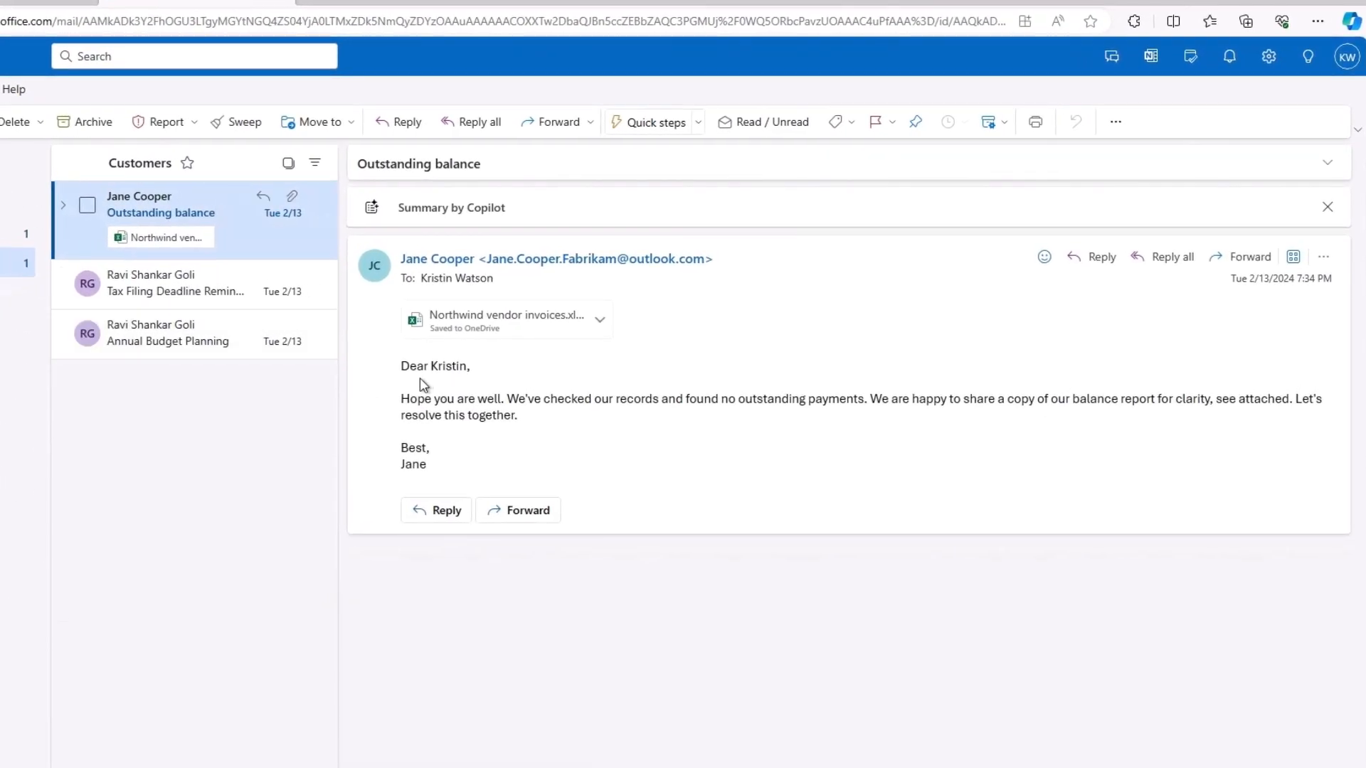
mouse_move(1098, 419)
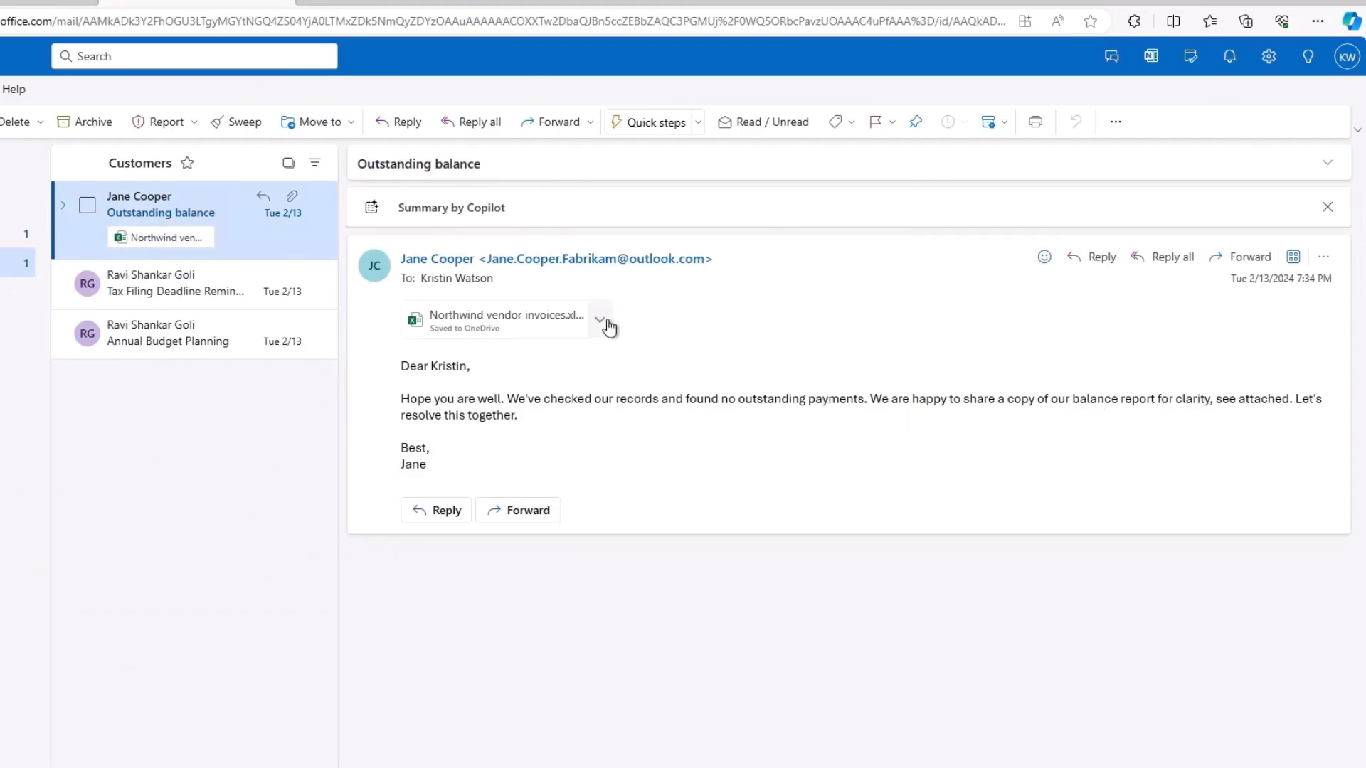
left_click(600, 323)
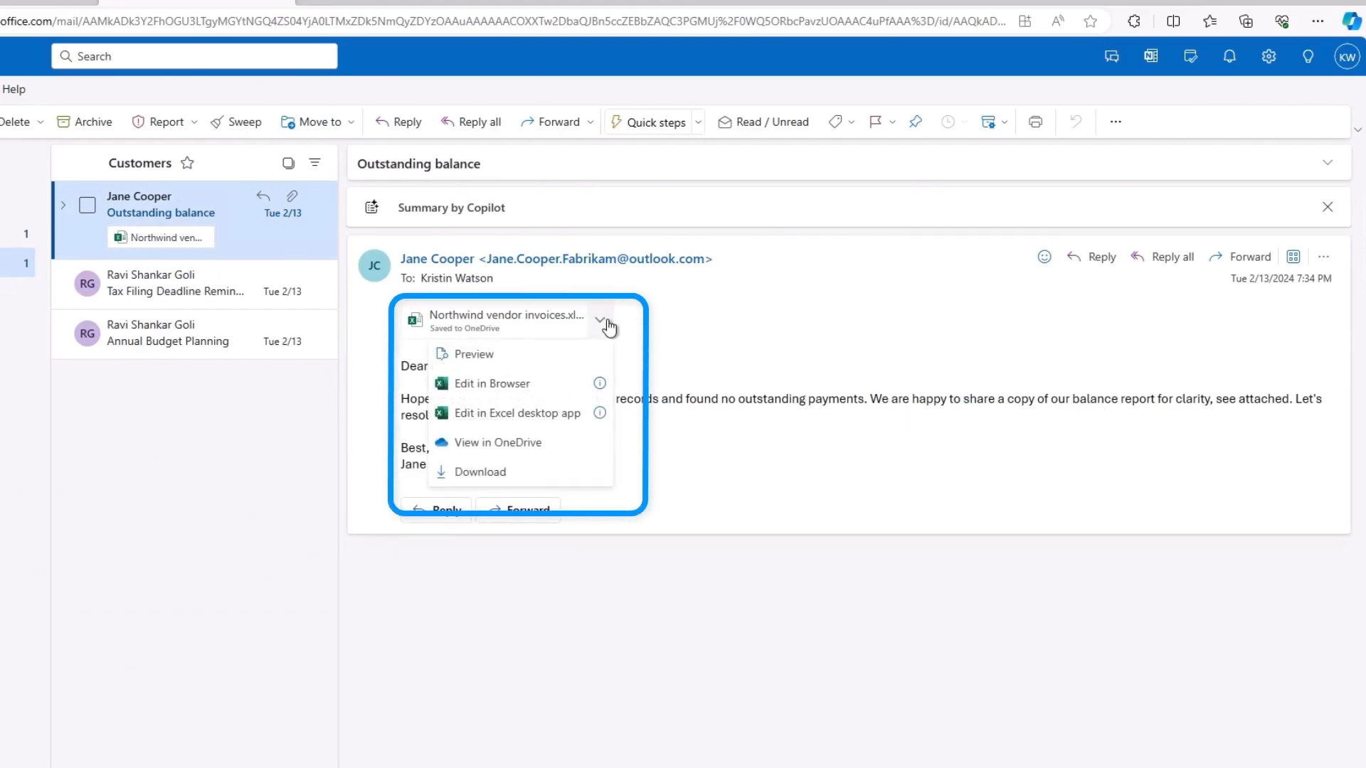
mouse_move(492, 401)
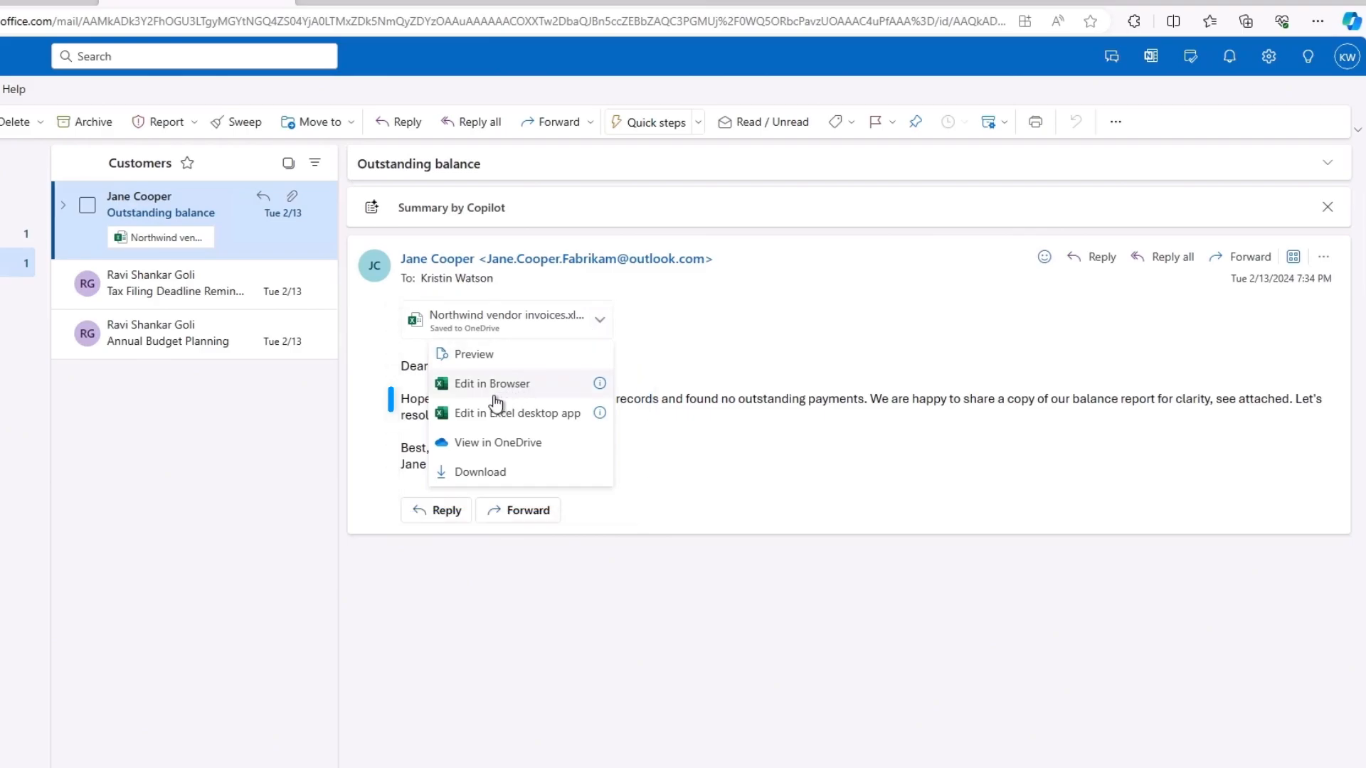
left_click(491, 382)
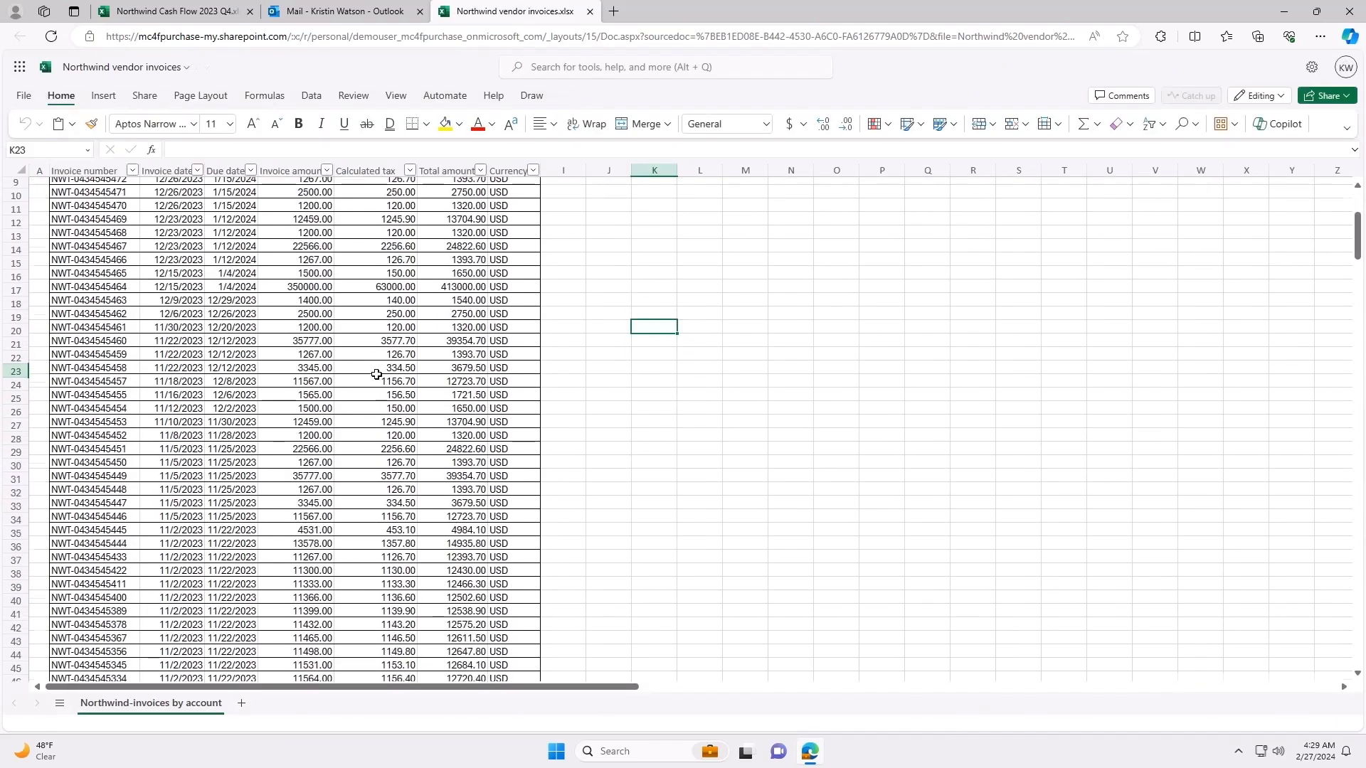
Scroll the Fabrikam vendor invoice list for Northwind Traders.
scroll("down", 3)
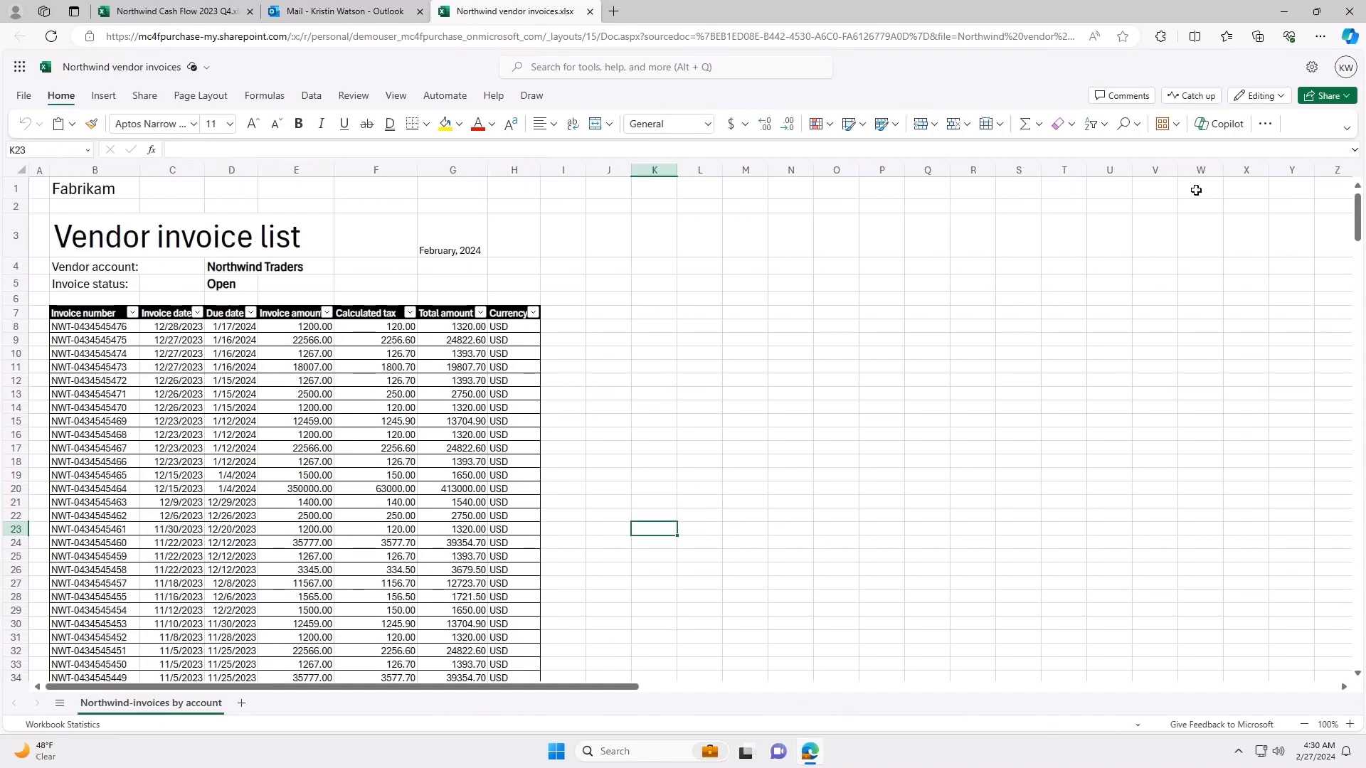
mouse_move(1295, 131)
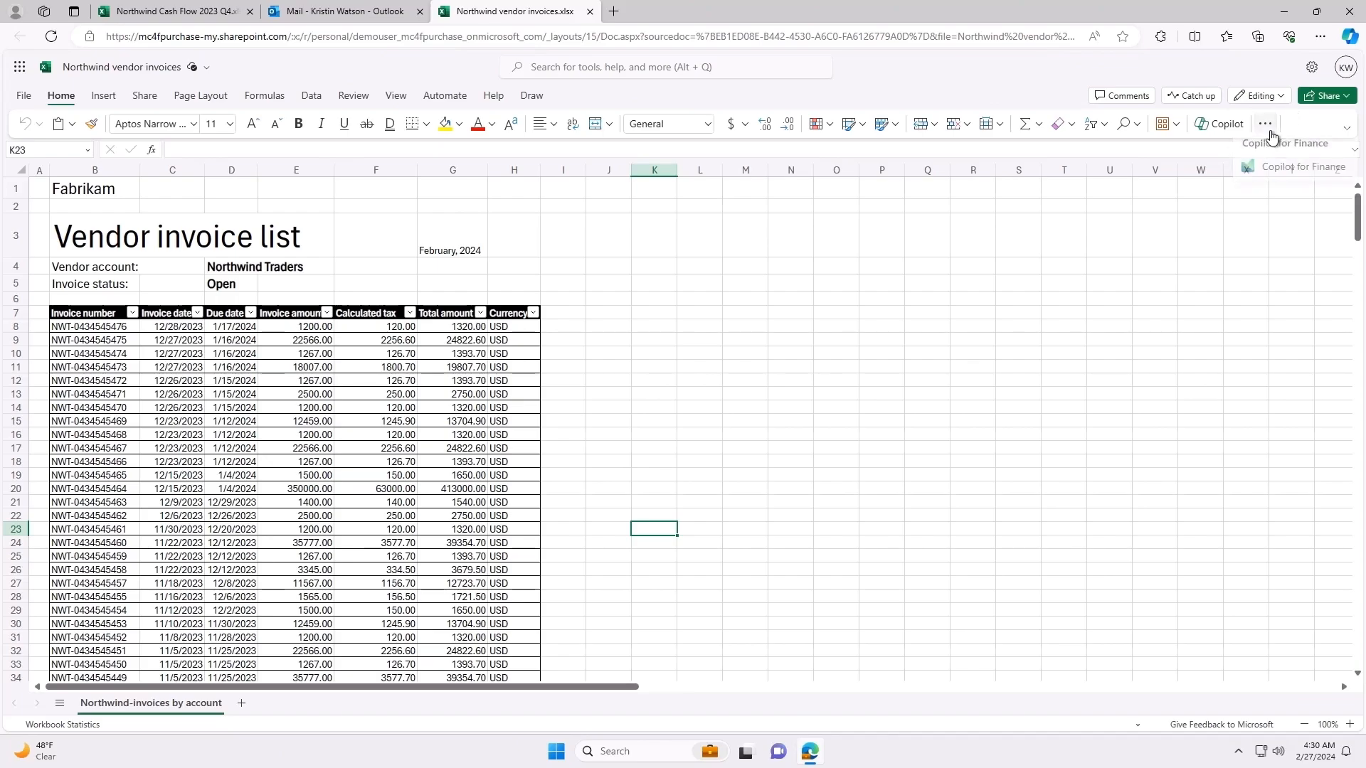
Use Copilot for Finance's Get Financial Data to import Fabrikam's open invoices into the workbook.
left_click(1296, 167)
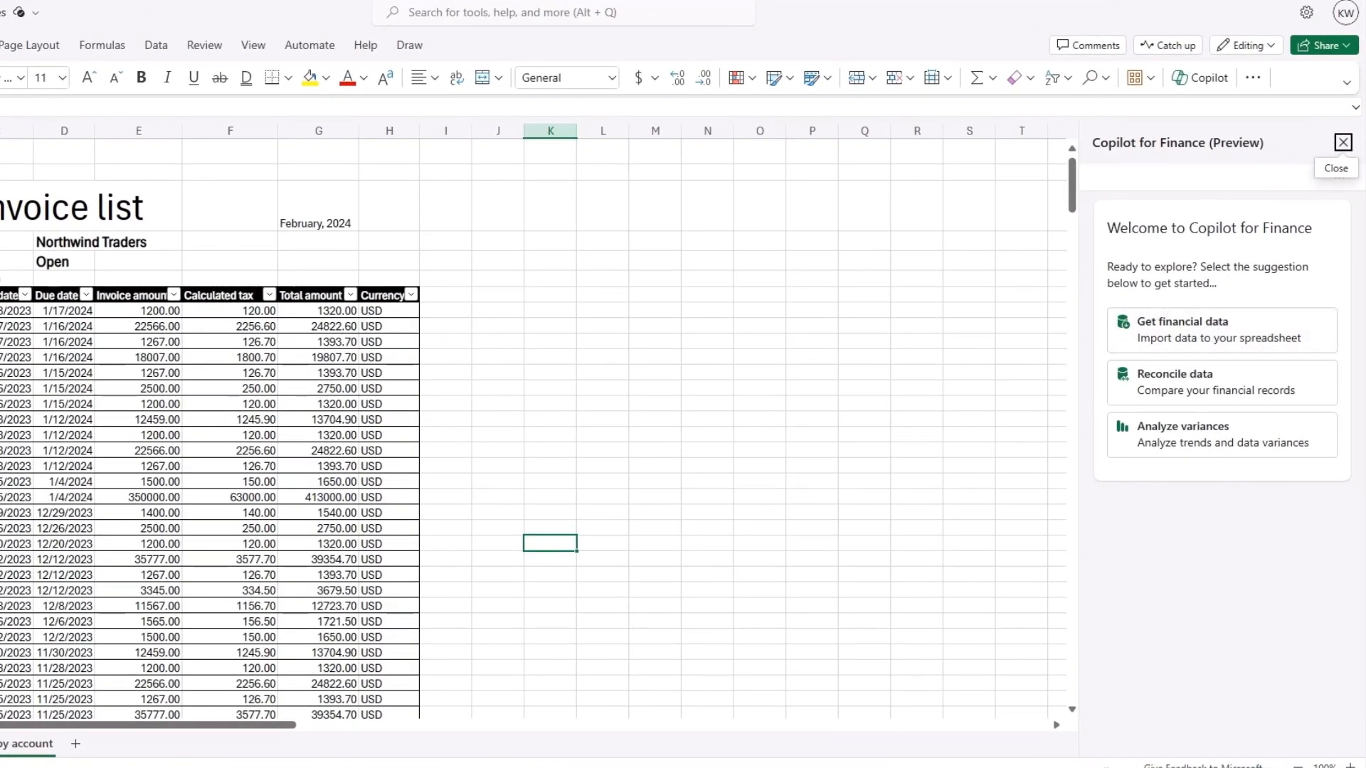
mouse_move(747, 410)
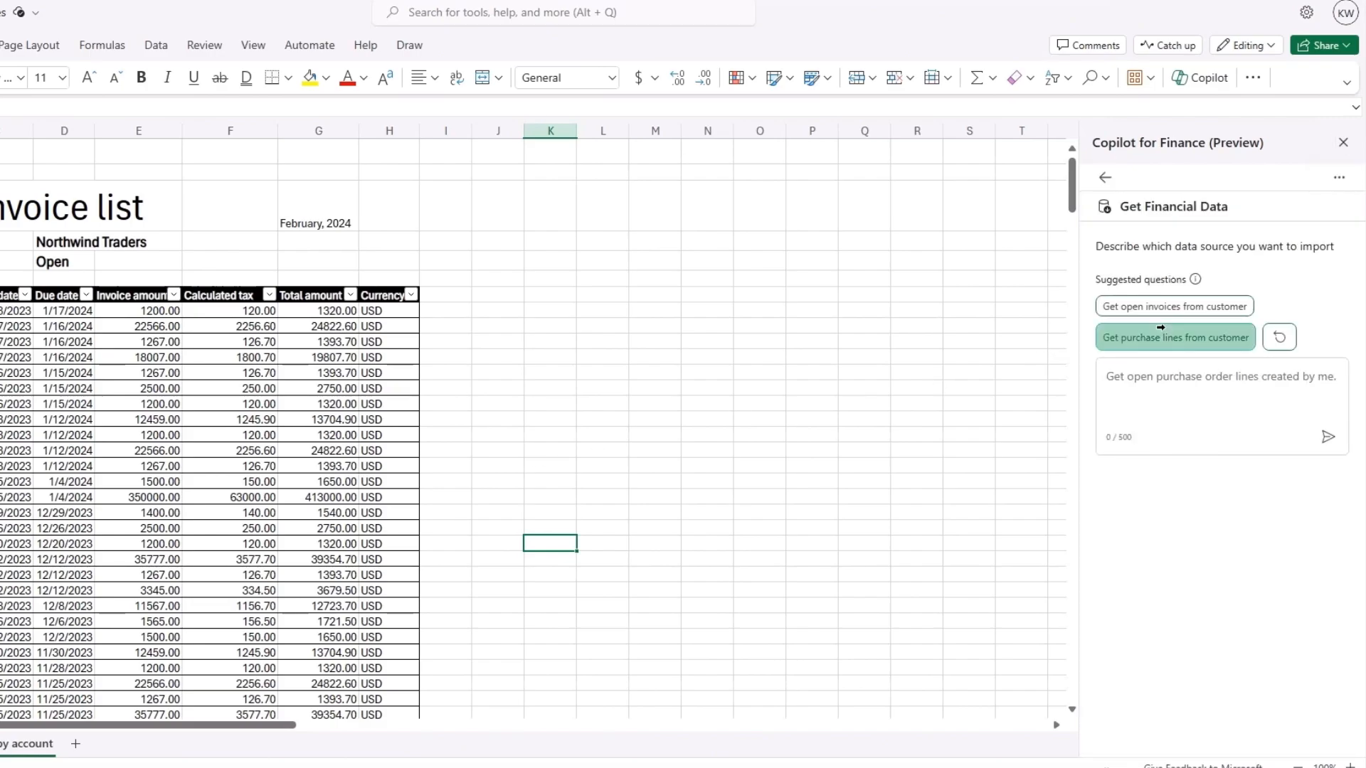
mouse_move(1174, 395)
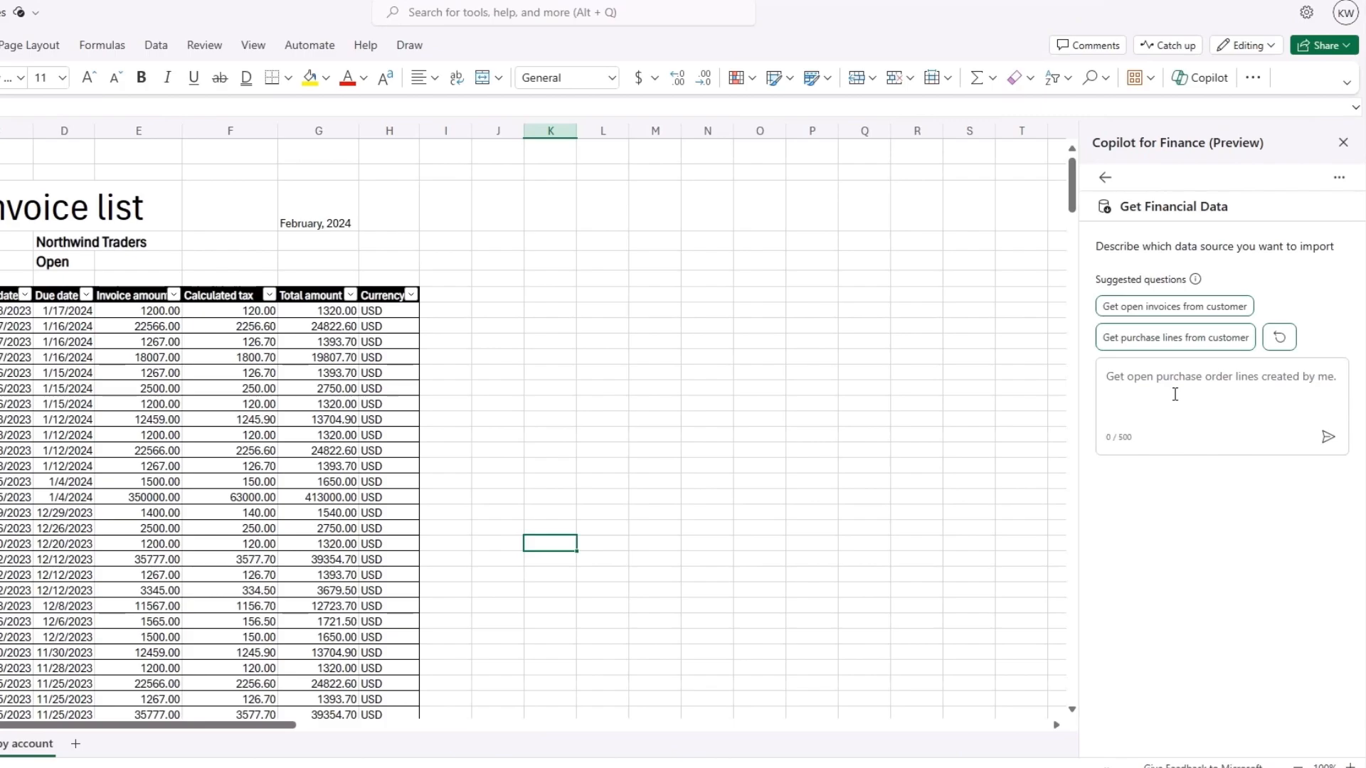
mouse_move(1177, 355)
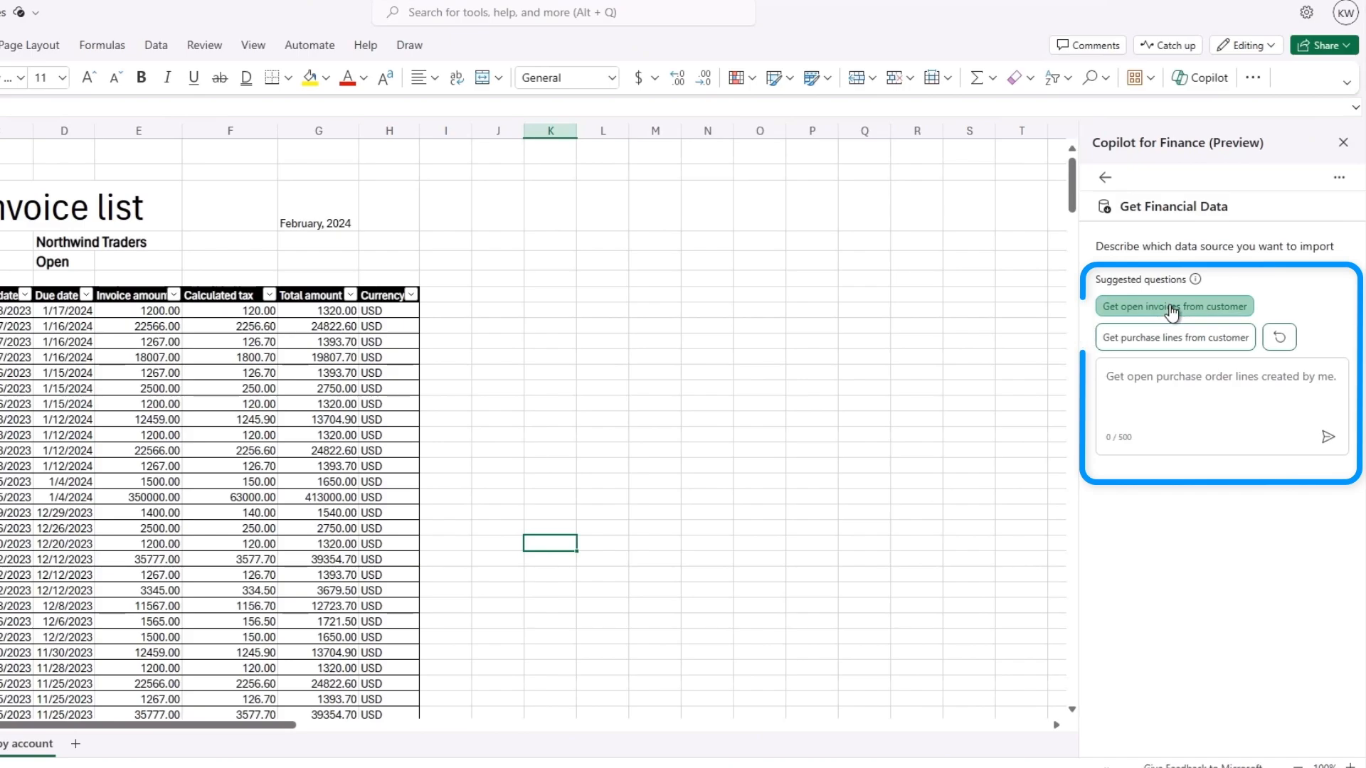
left_click(1174, 306)
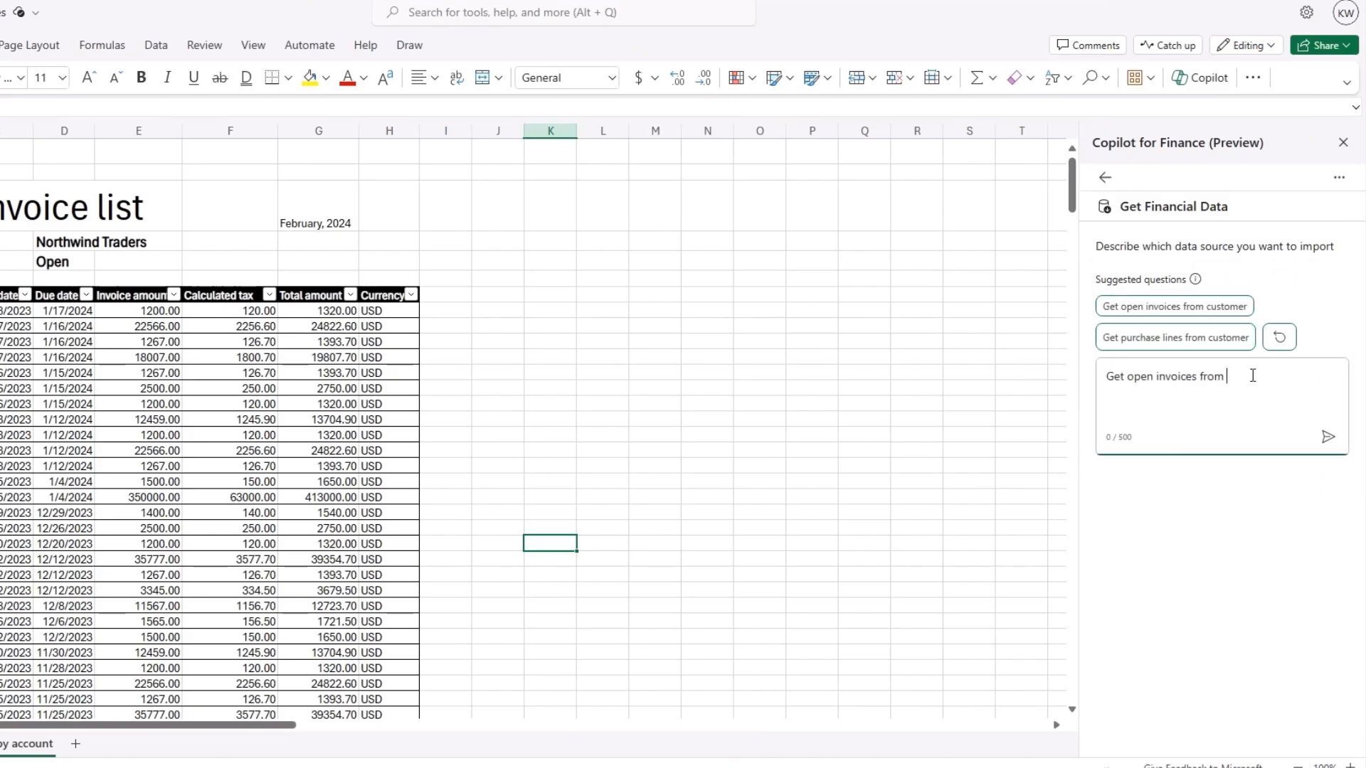
type("Fabrikam")
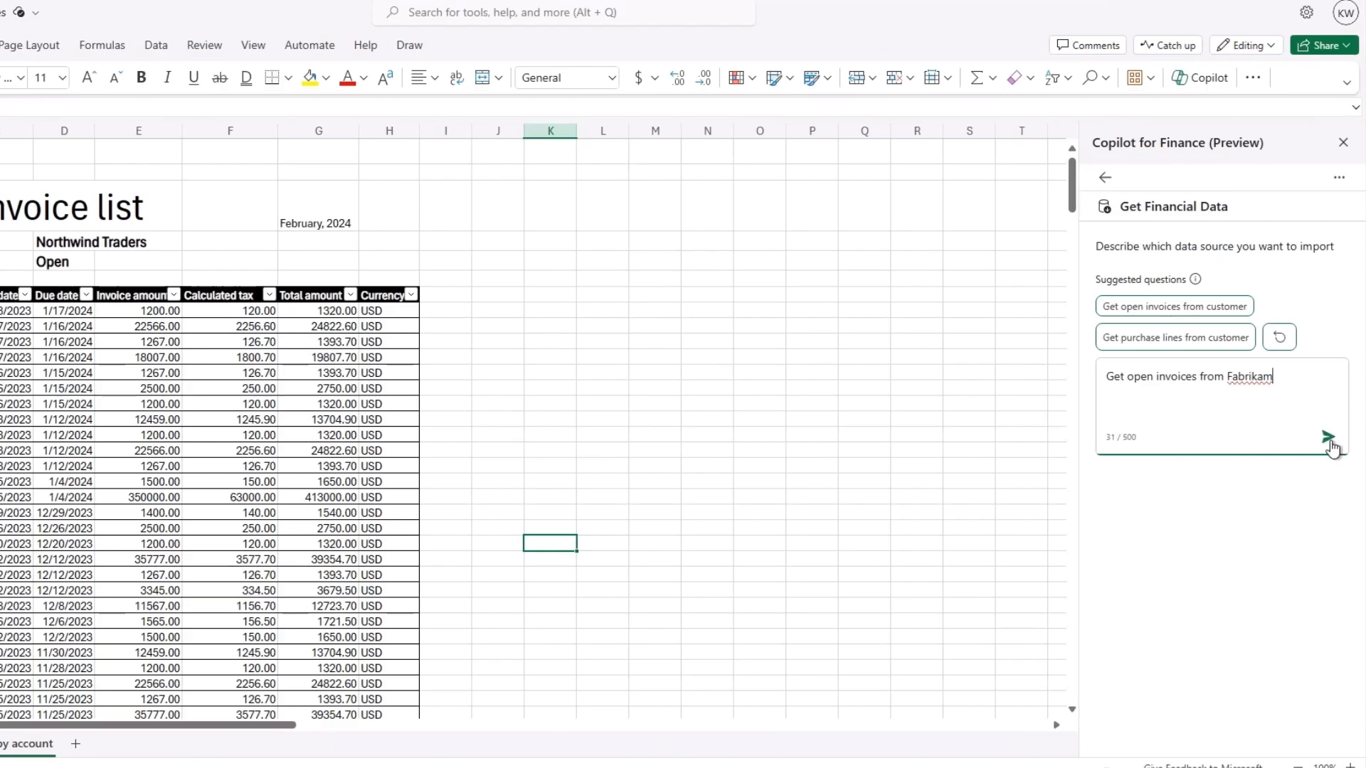
left_click(1329, 437)
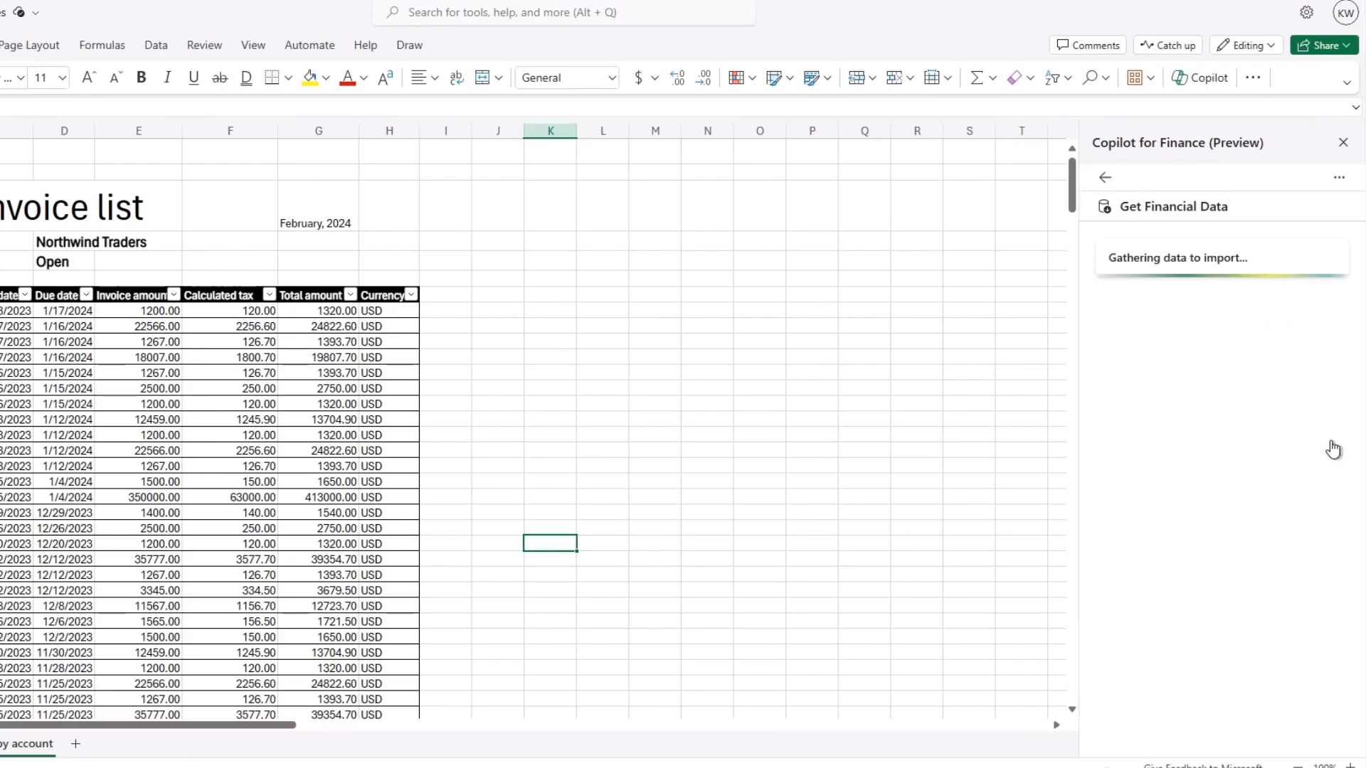
mouse_move(1332, 442)
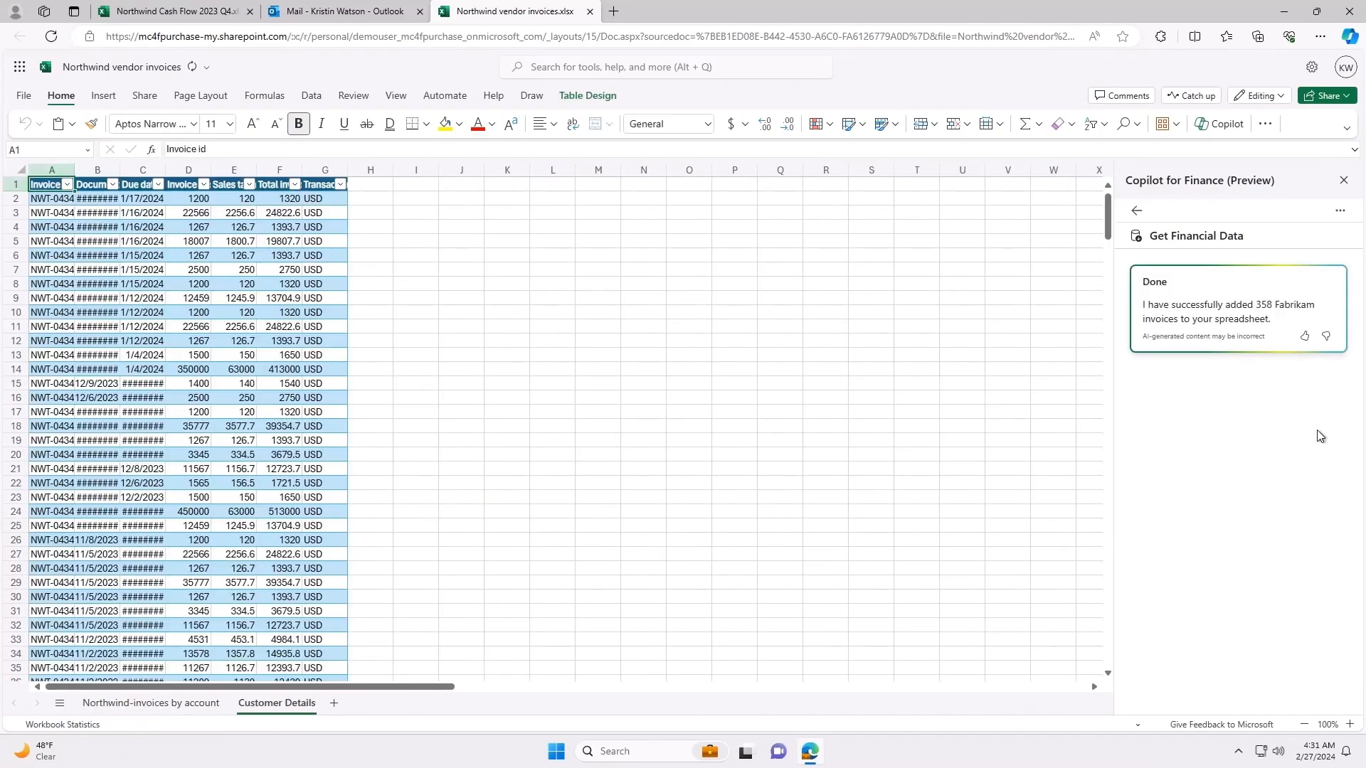
scroll("down", 3)
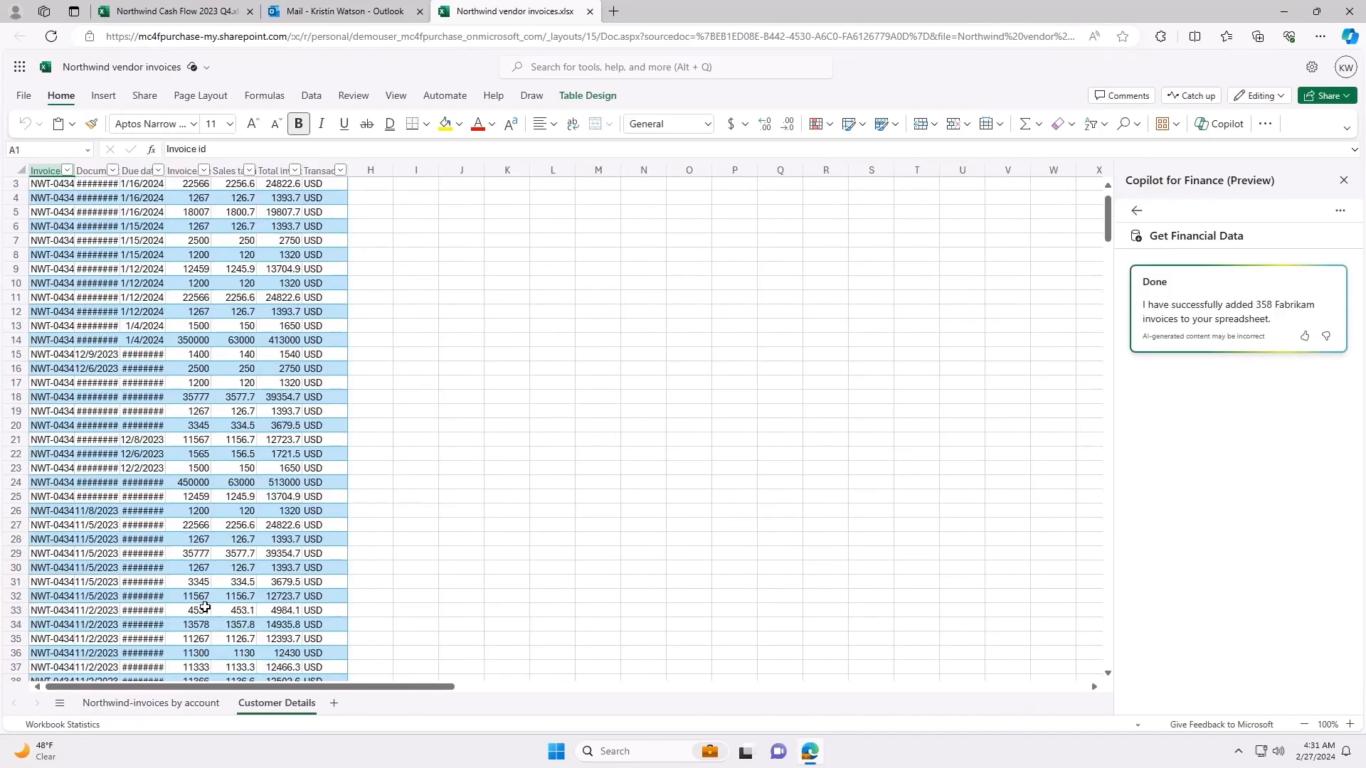
scroll("up", 3)
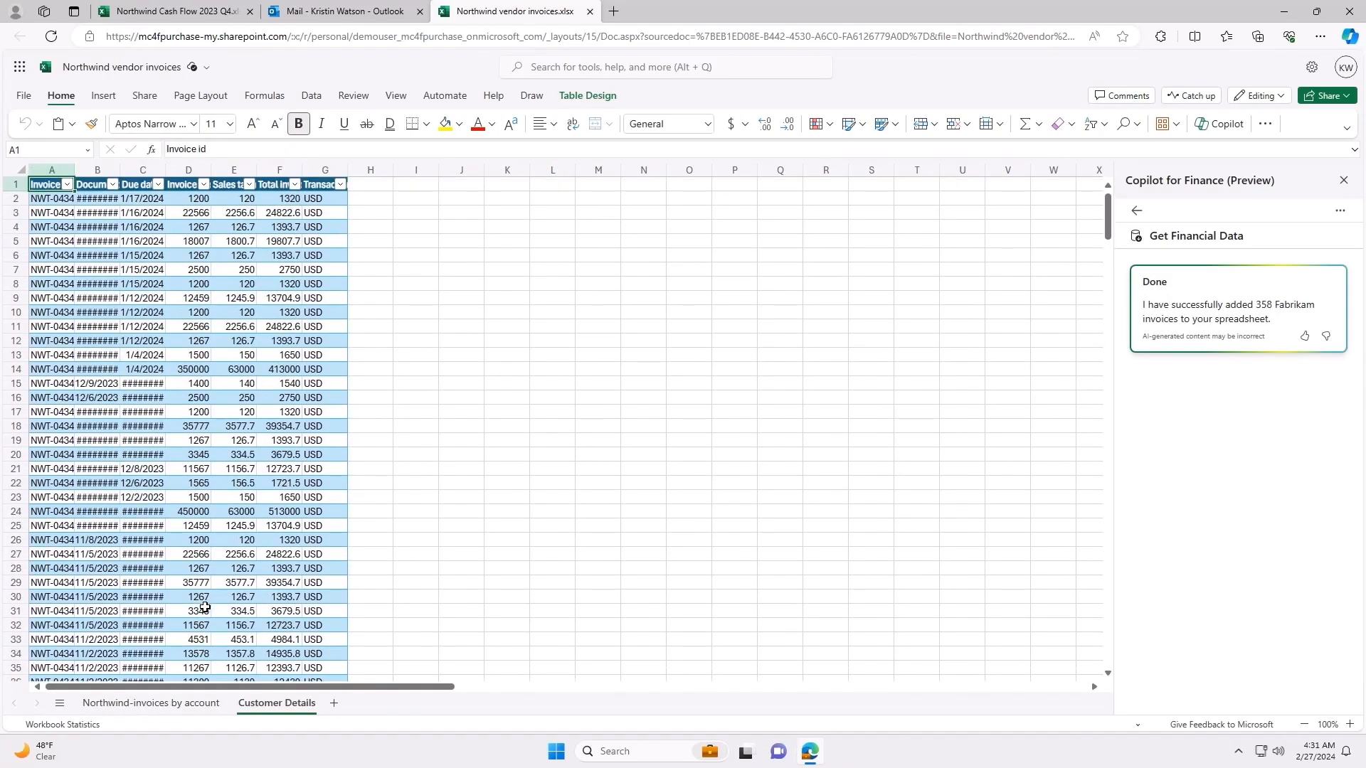
mouse_move(834, 533)
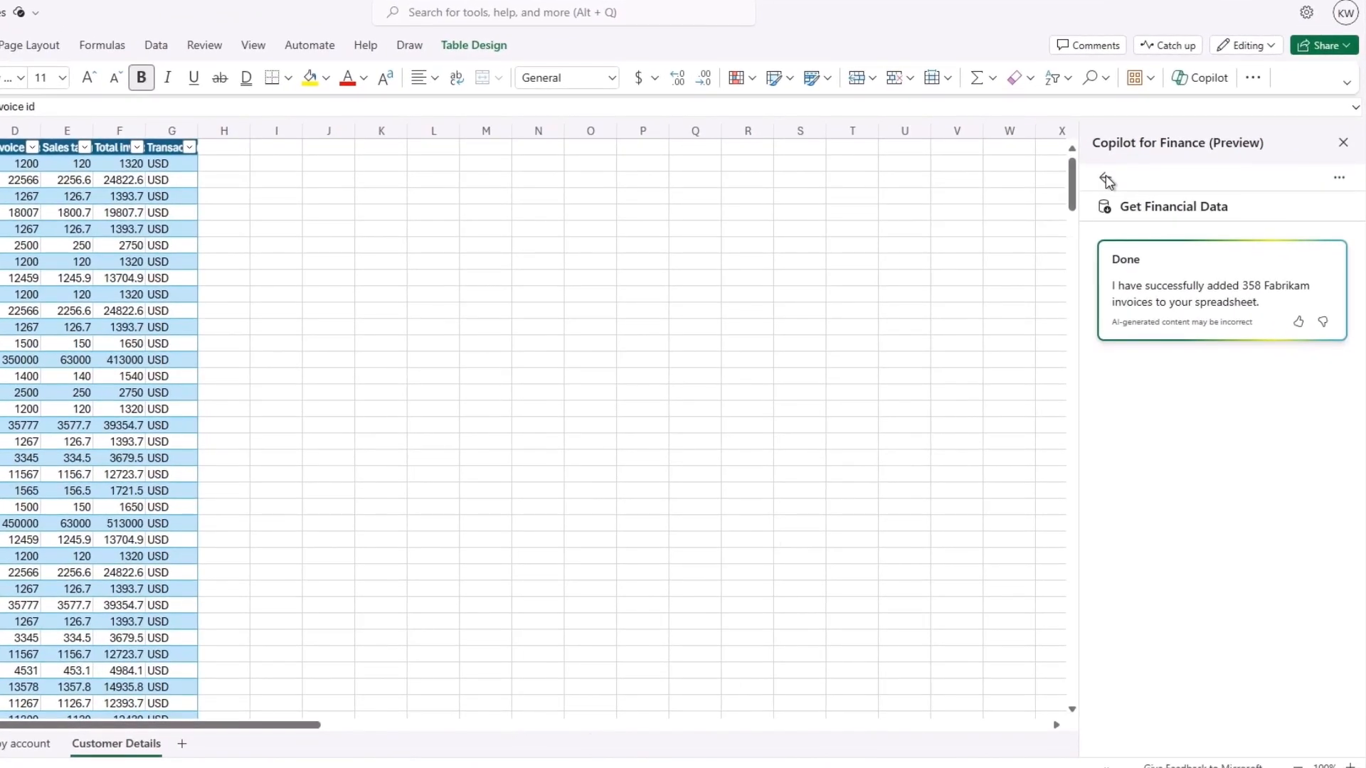
Reconcile the Fabrikam and Table2 tables with suggested column mappings, producing the Reconciliation Report sheet.
left_click(1107, 180)
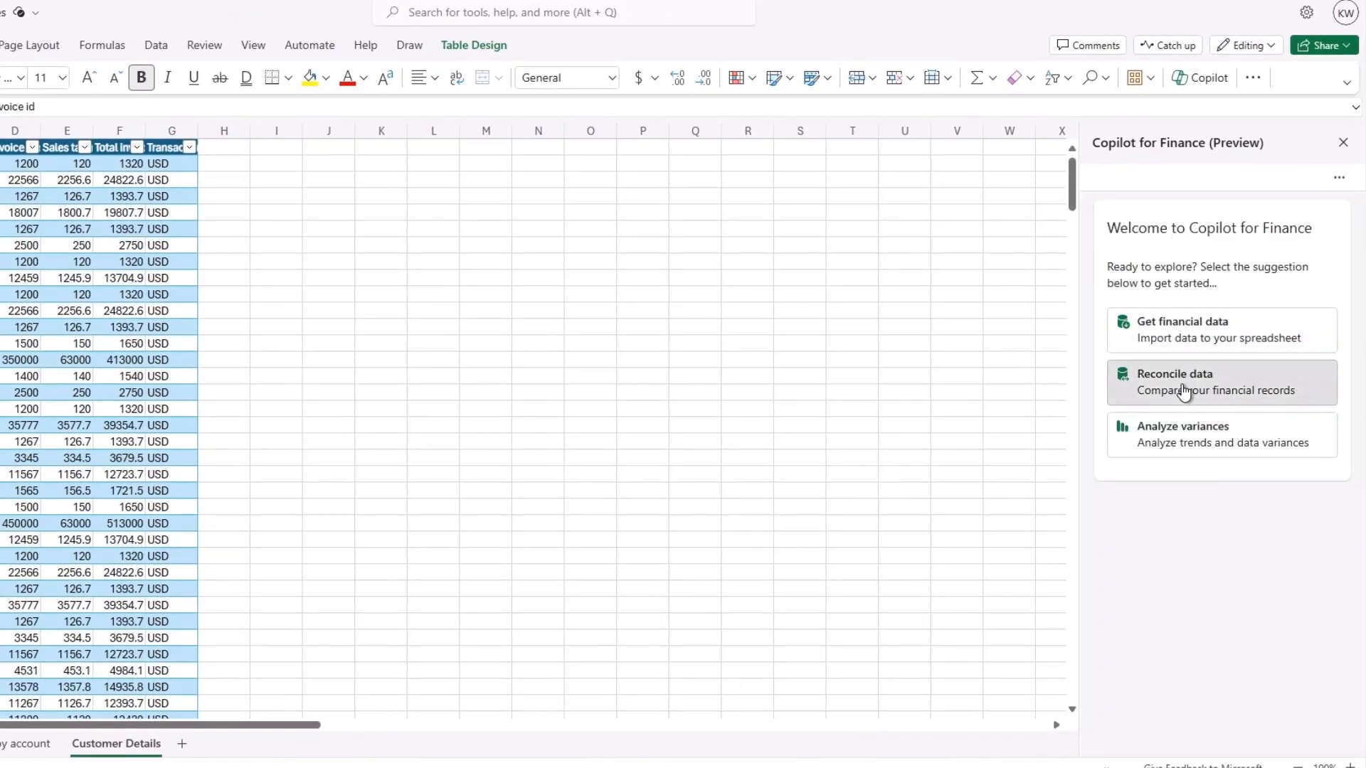
left_click(1221, 381)
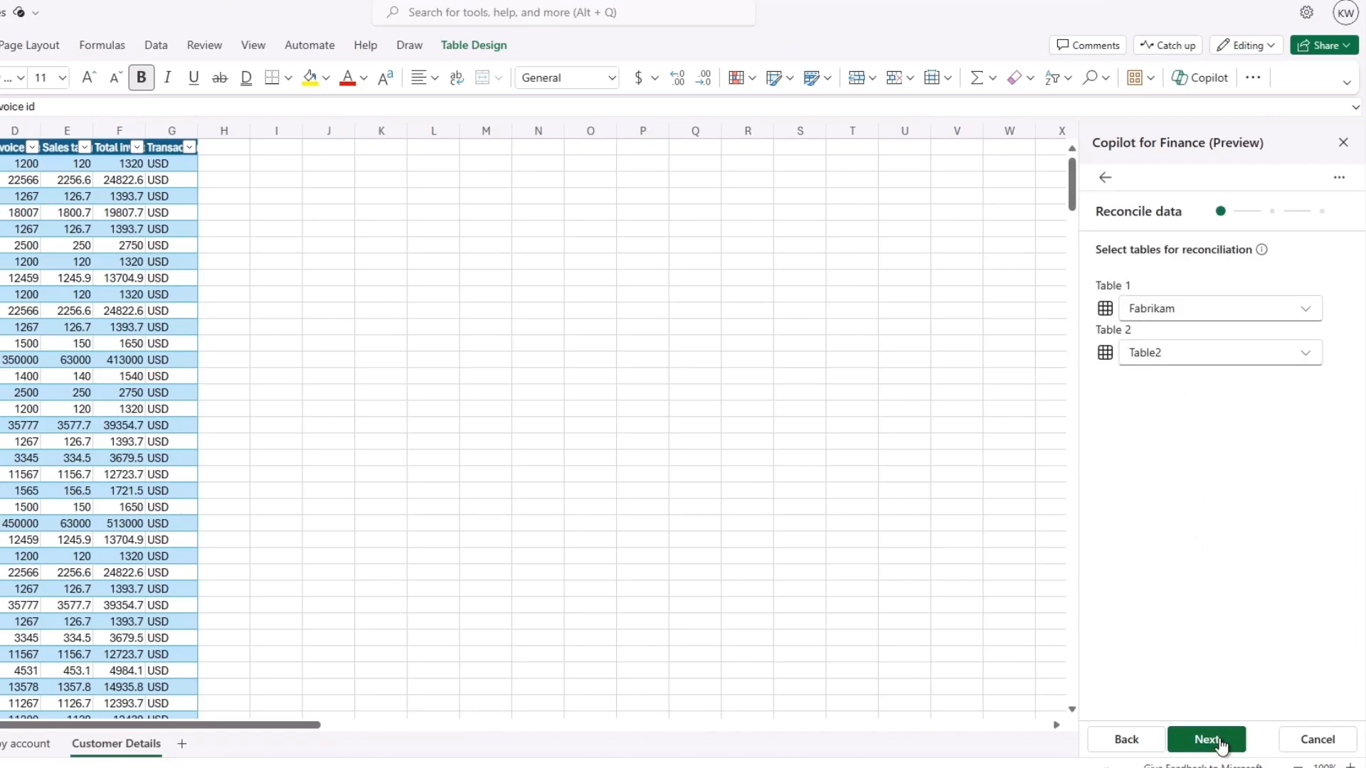
left_click(1207, 739)
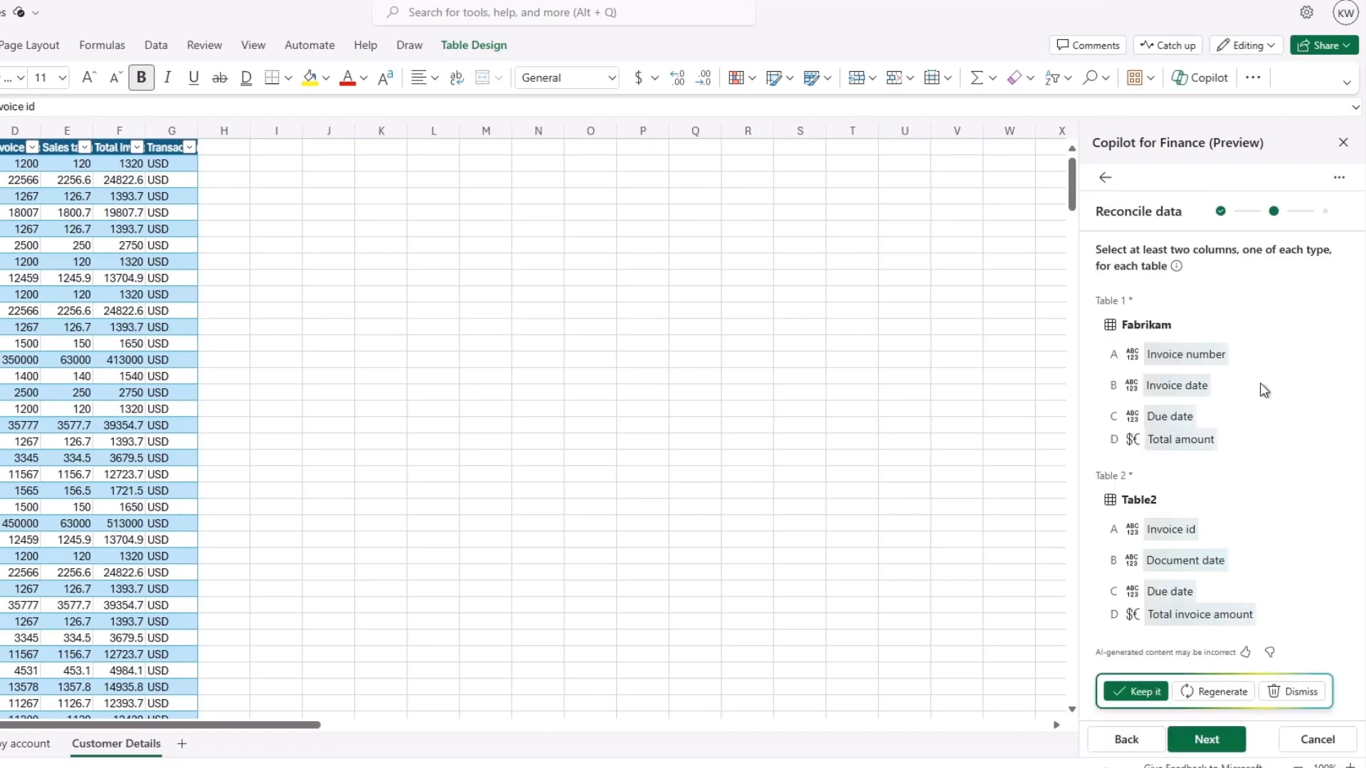
scroll("up", 3)
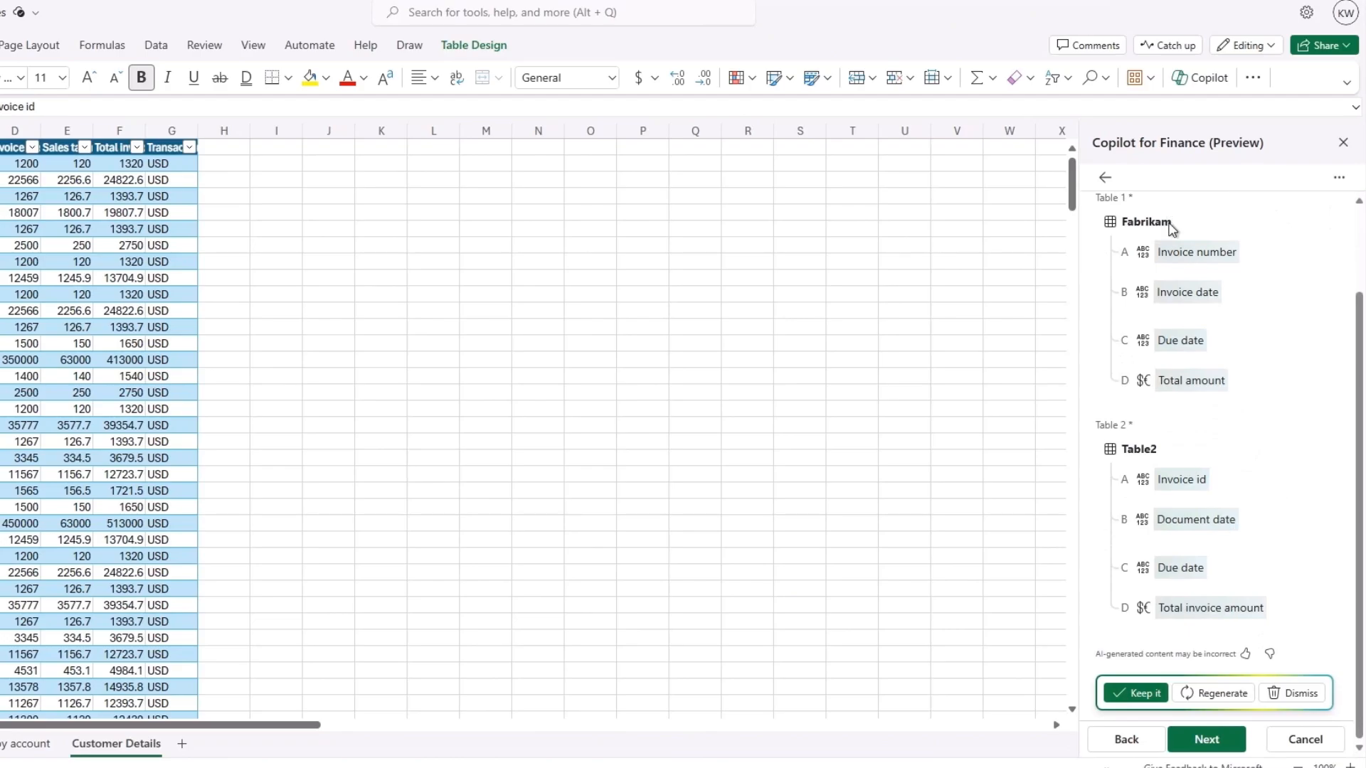
left_click(1136, 693)
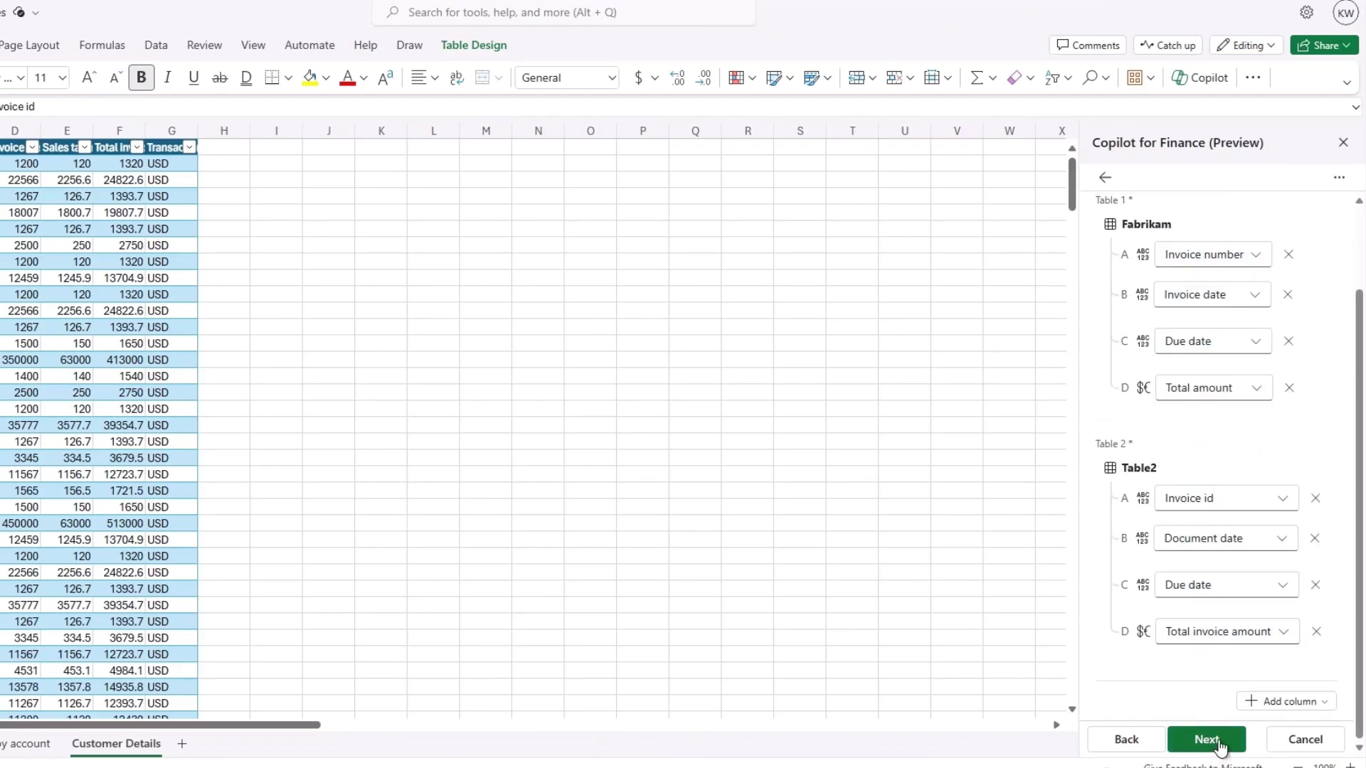
left_click(1206, 740)
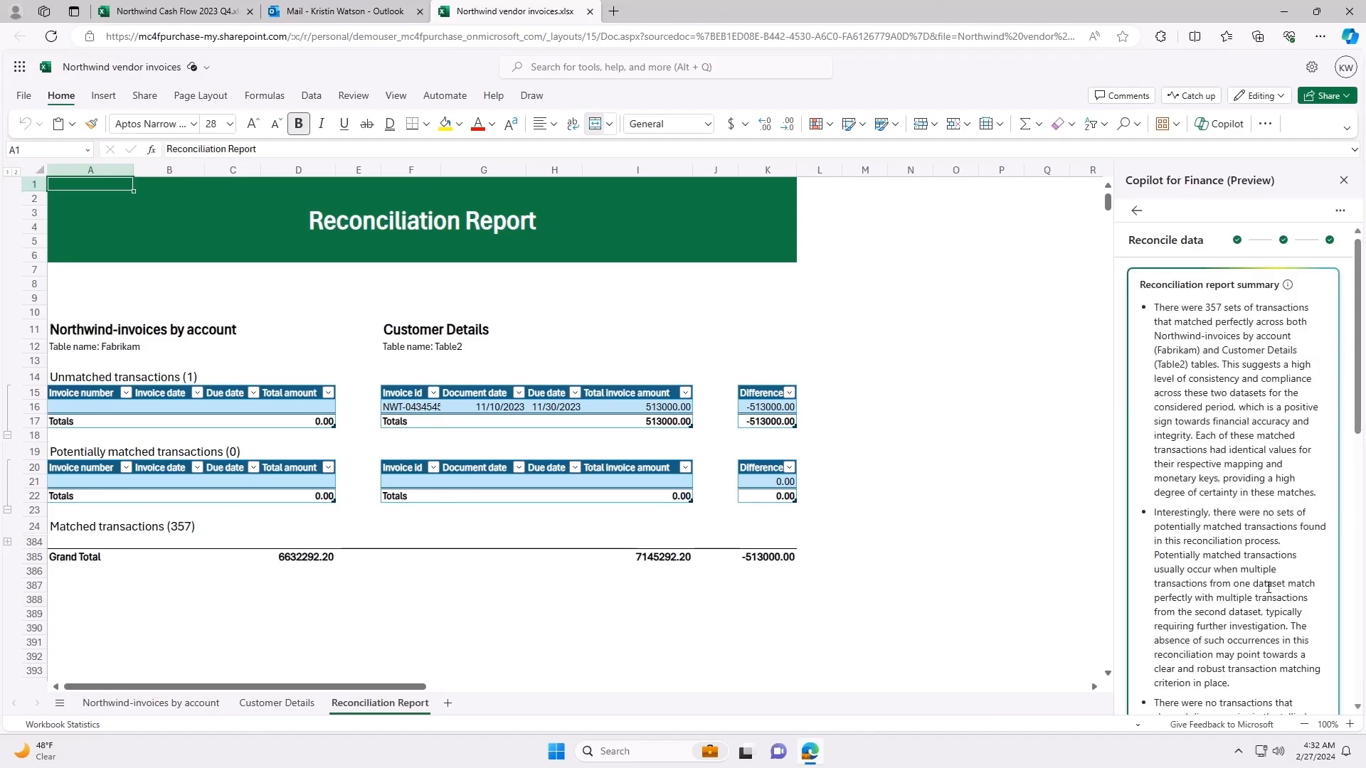
mouse_move(632, 417)
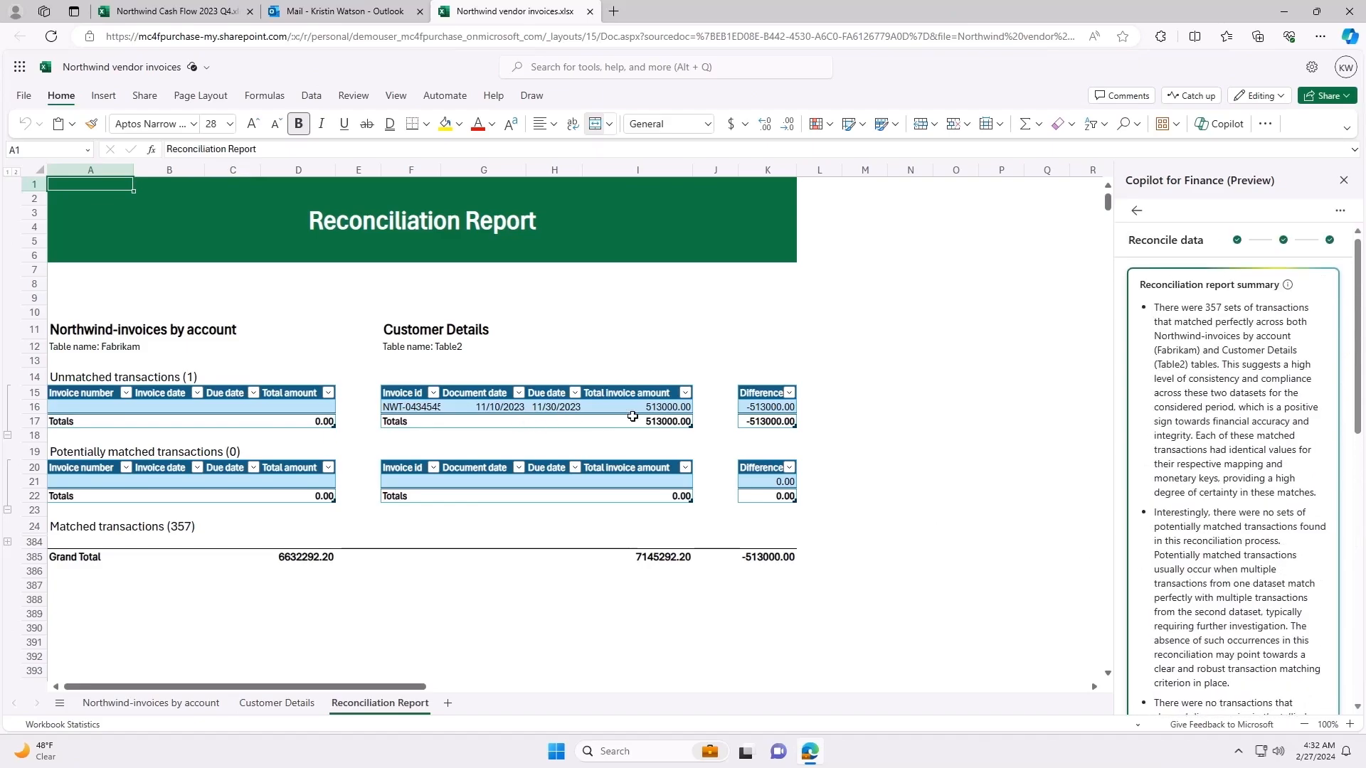
left_click(637, 407)
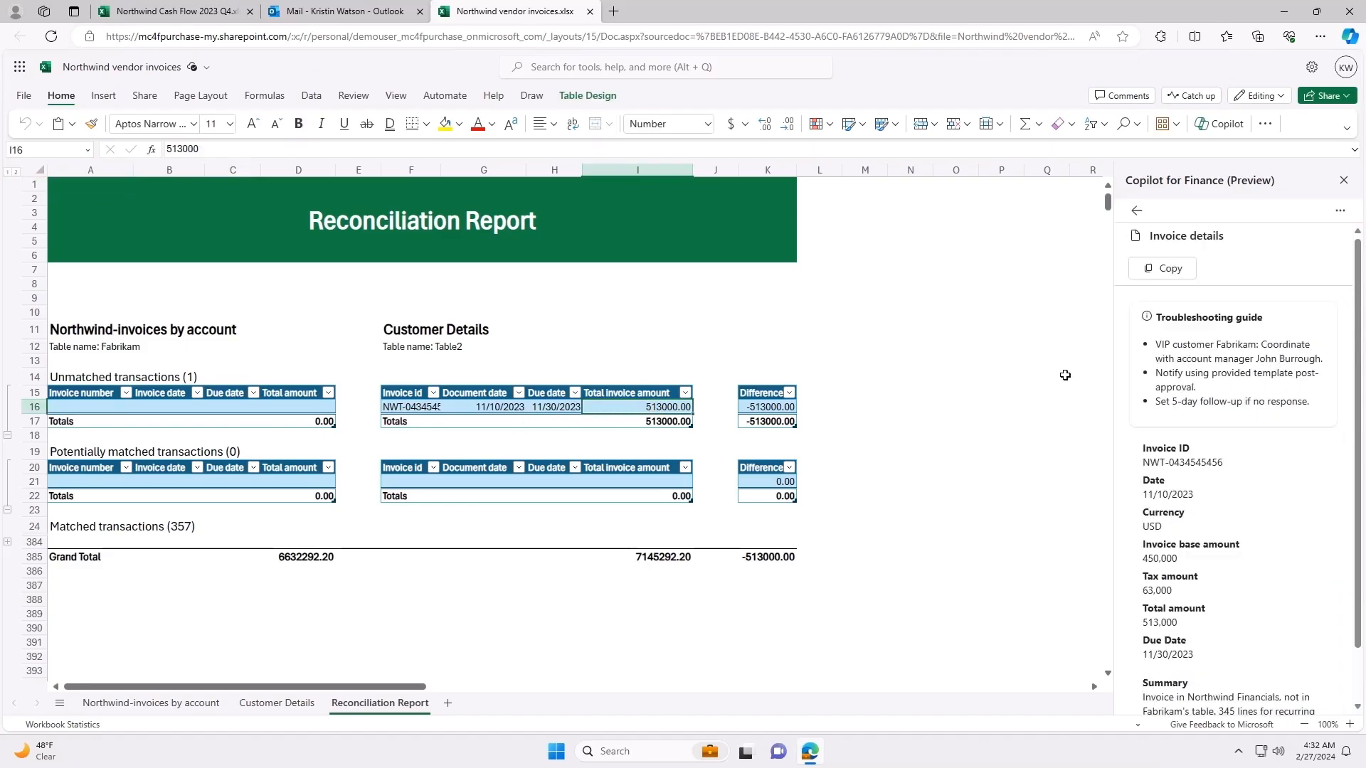
mouse_move(1250, 703)
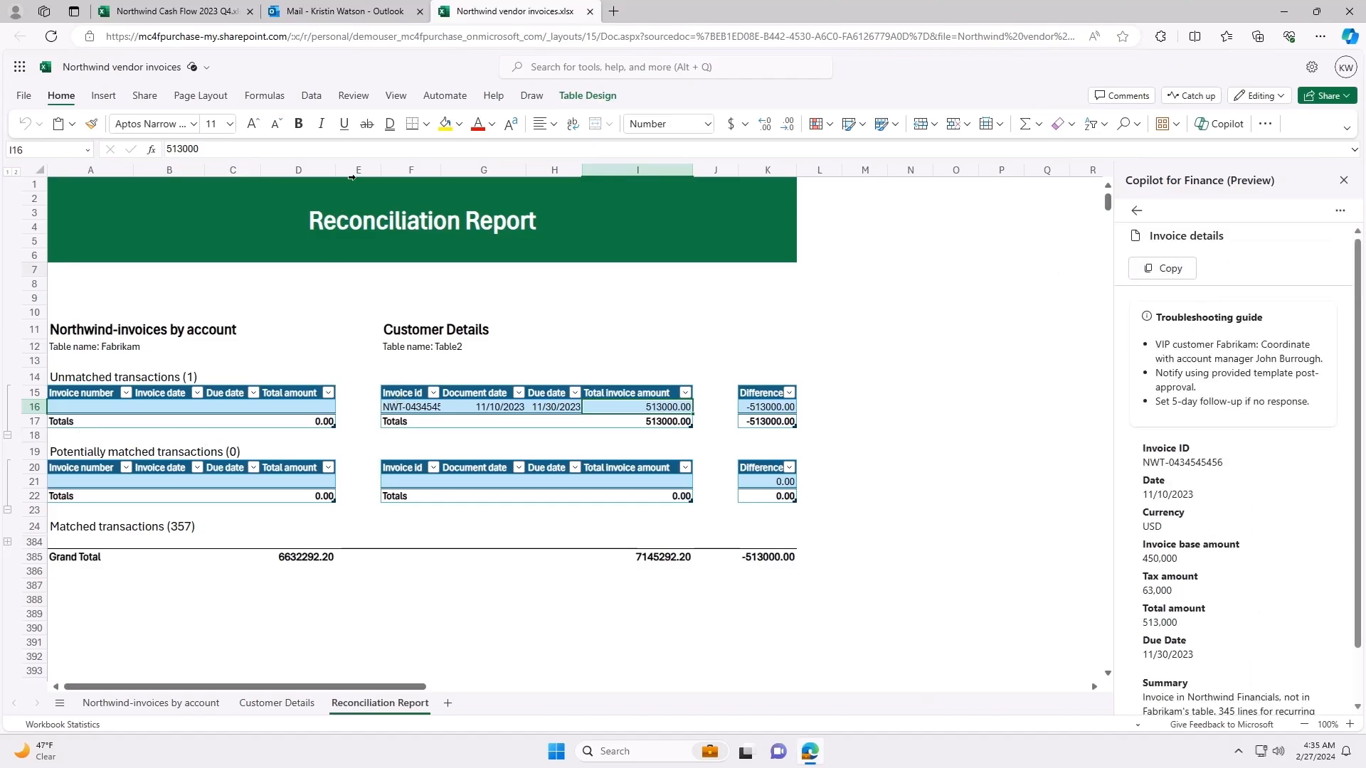
left_click(343, 10)
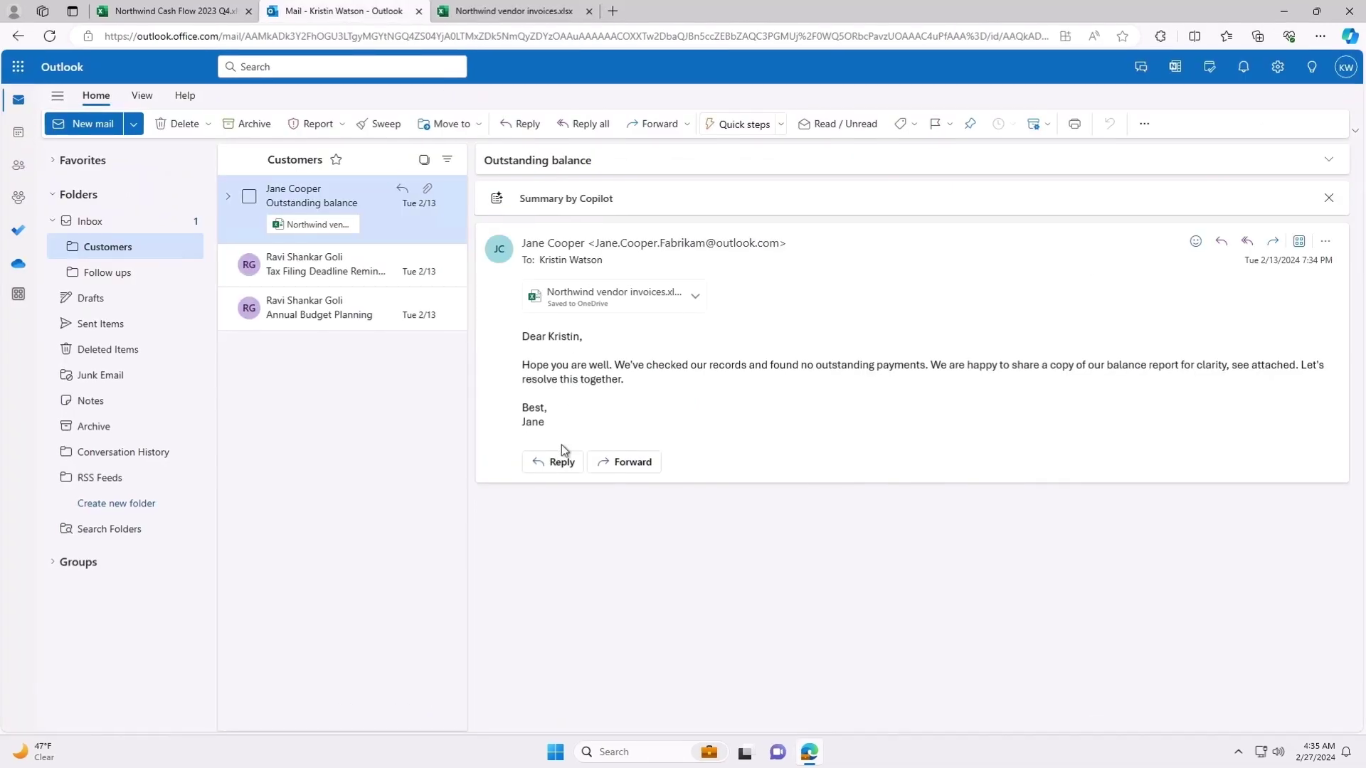
left_click(561, 461)
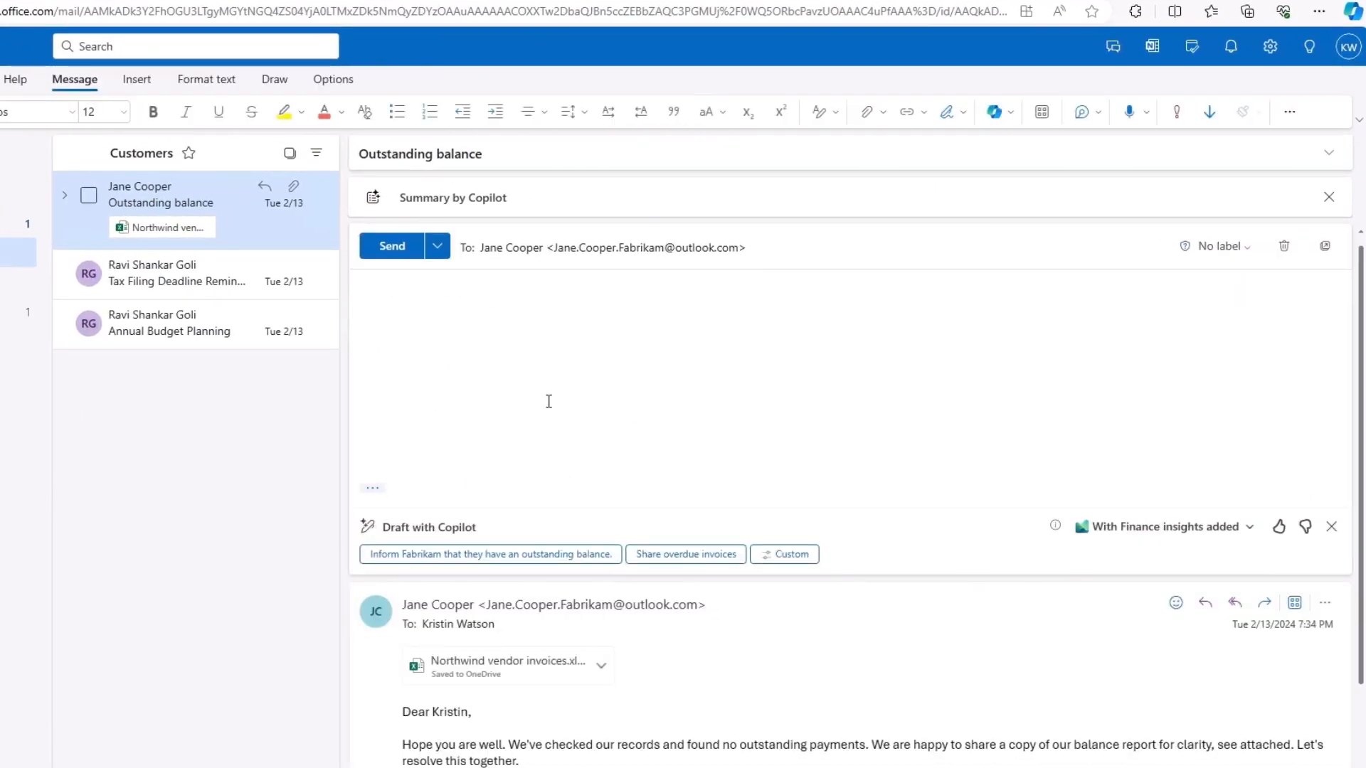
left_click(1041, 111)
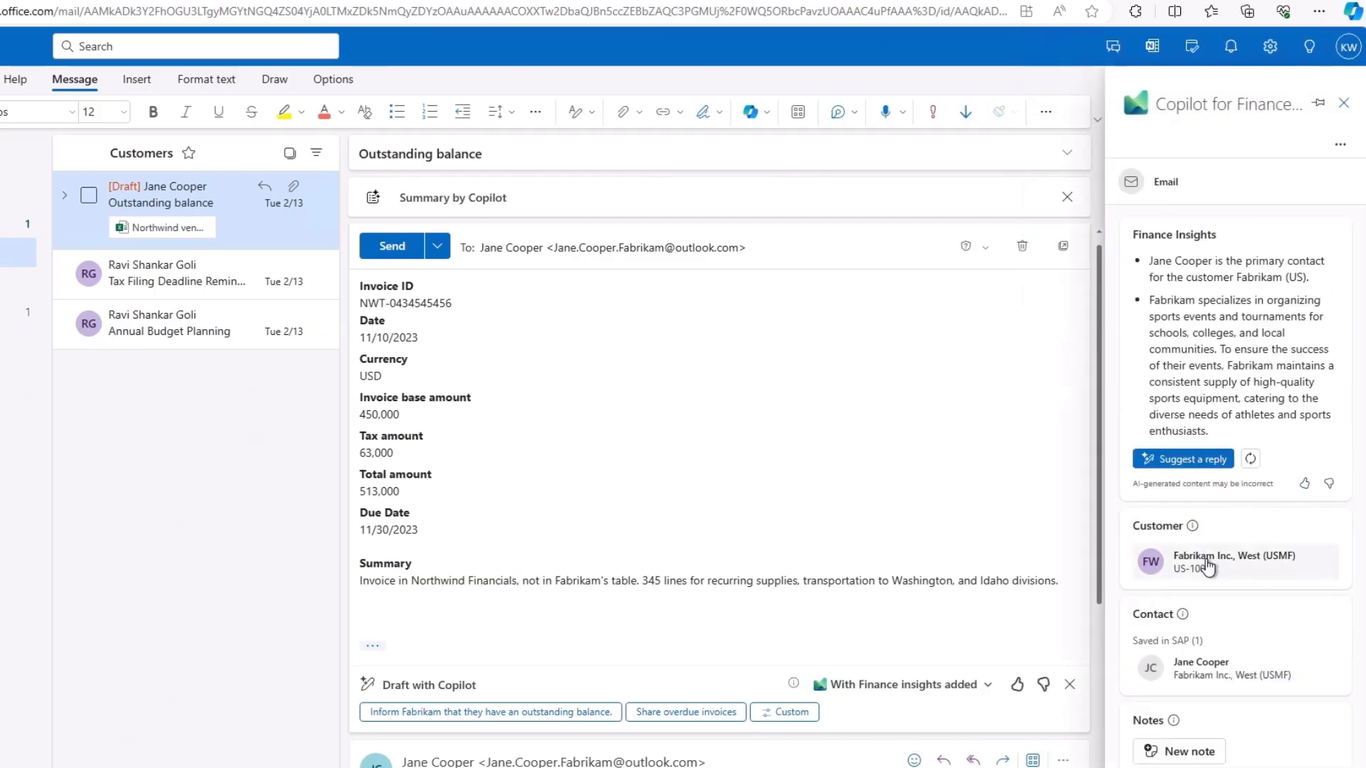
Attach the Fabrikam invoice document via Copilot for Finance and send the reply to Jane Cooper.
left_click(1232, 560)
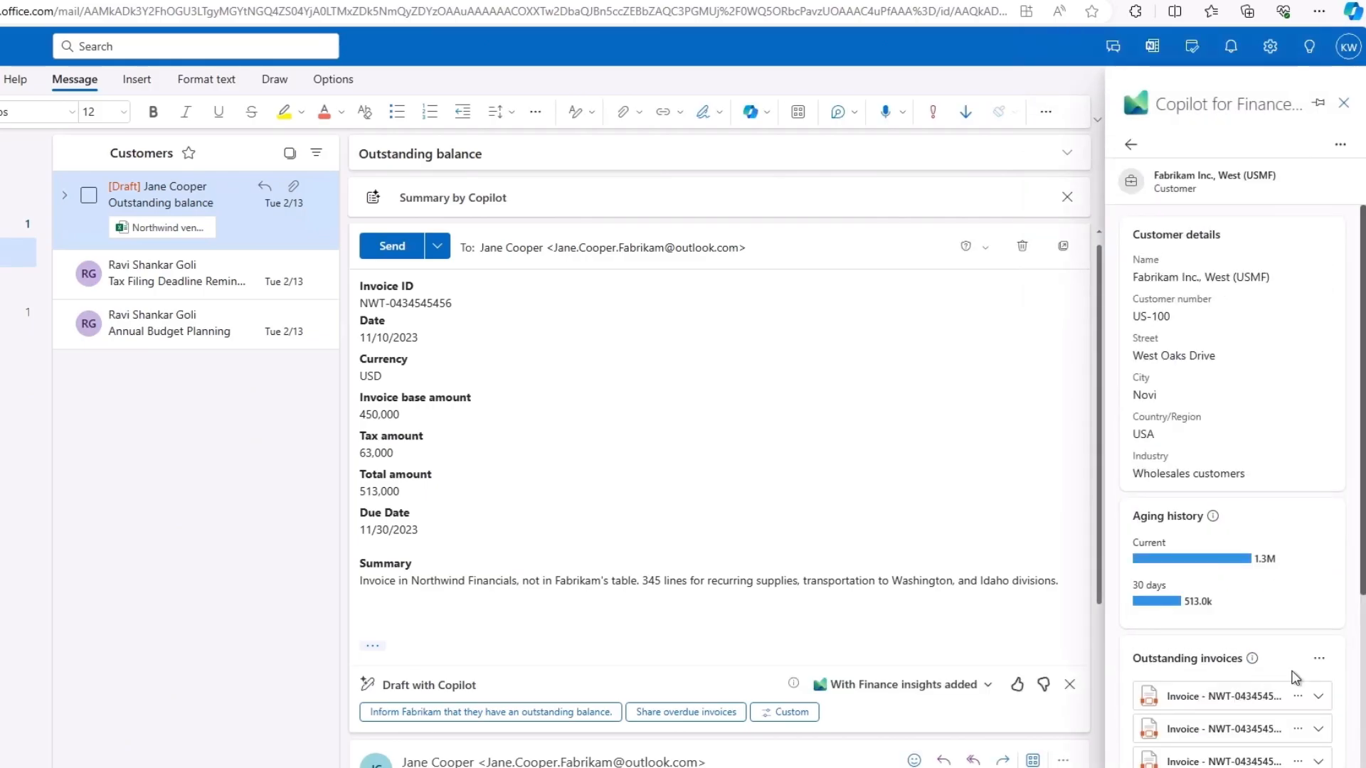
left_click(1298, 696)
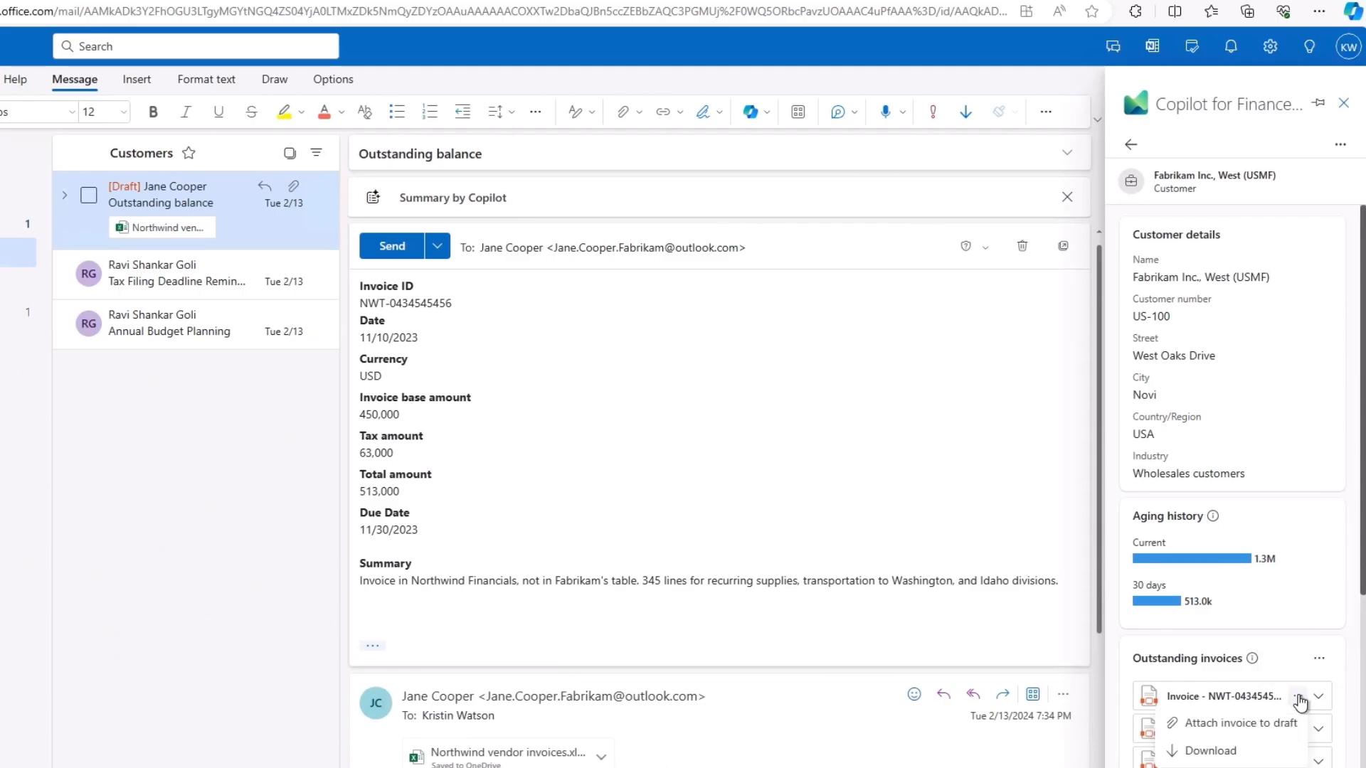
left_click(1246, 723)
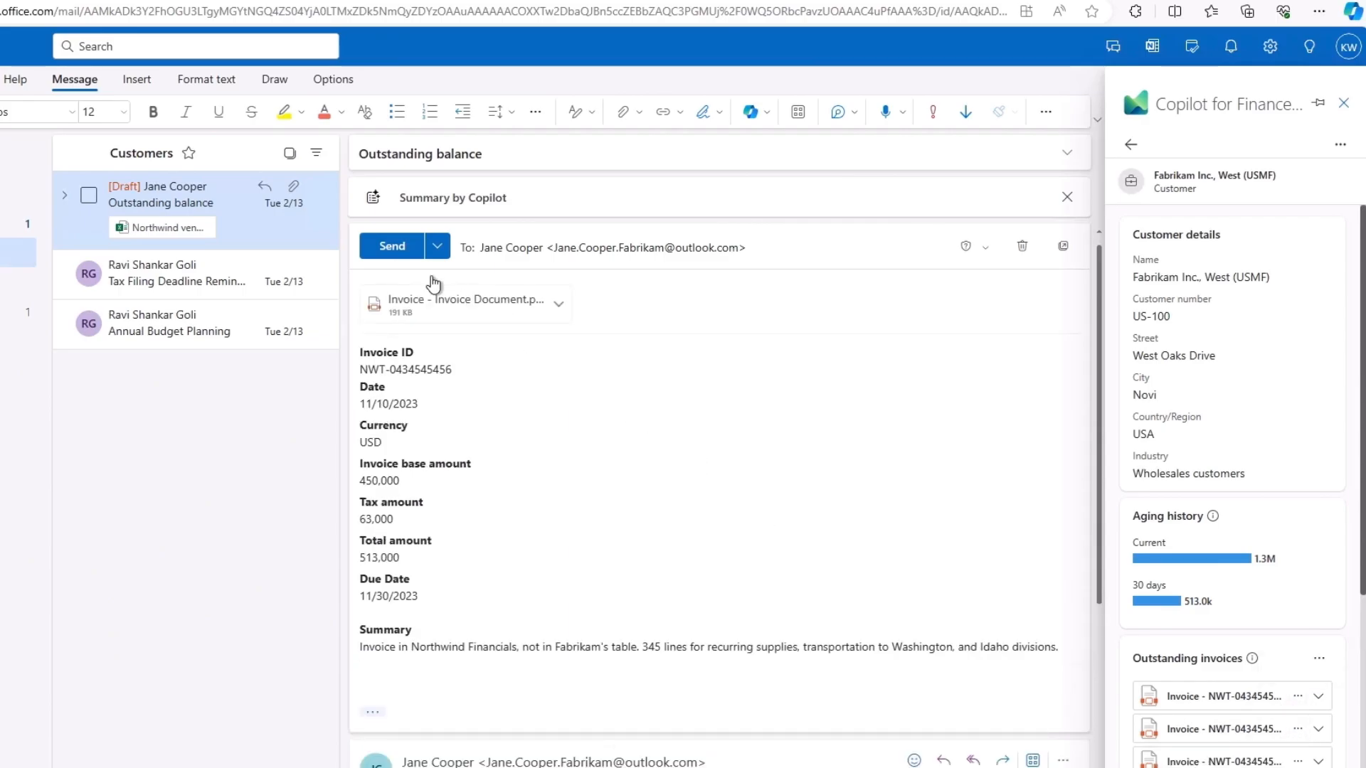
left_click(392, 246)
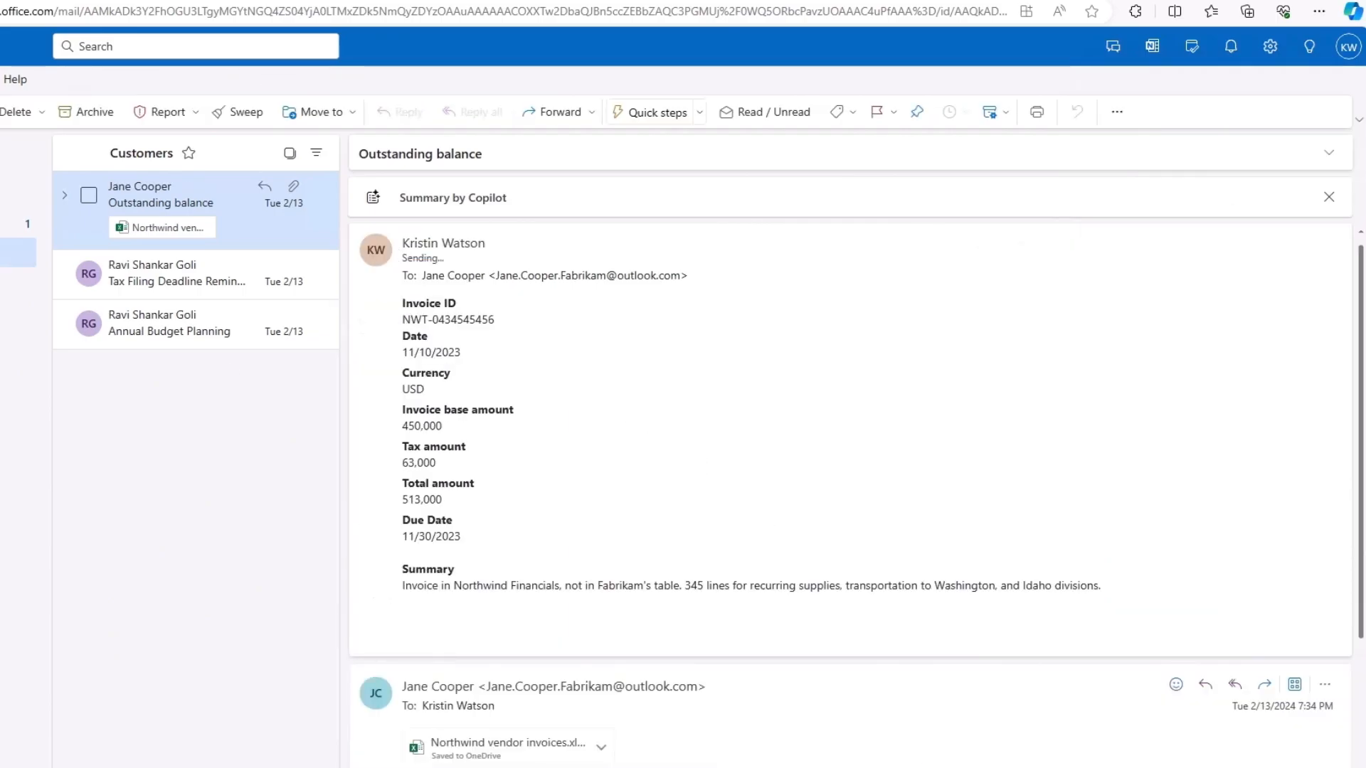